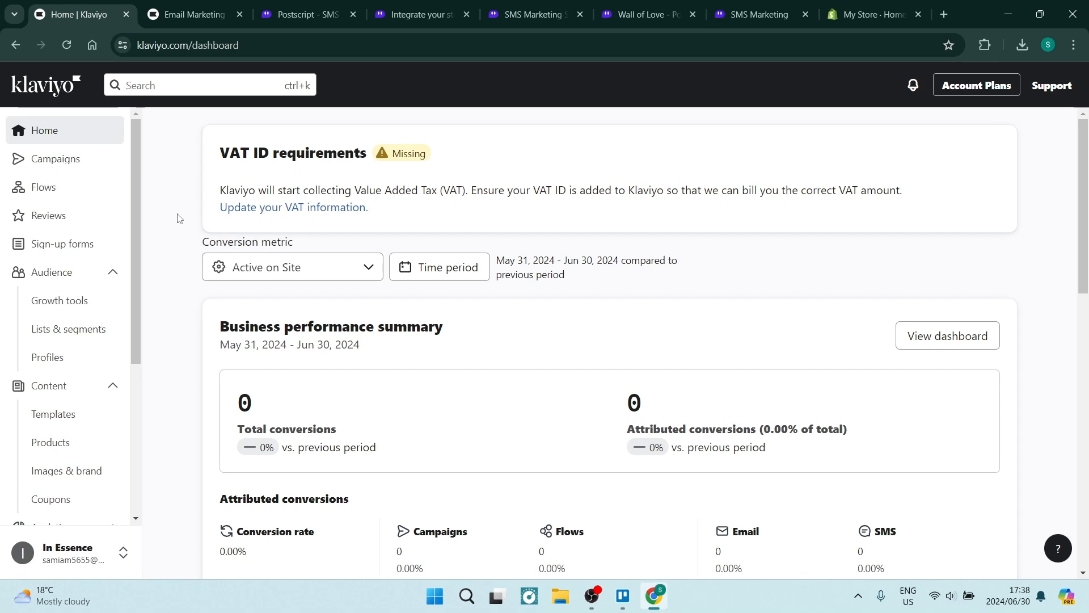
mouse_move(182, 248)
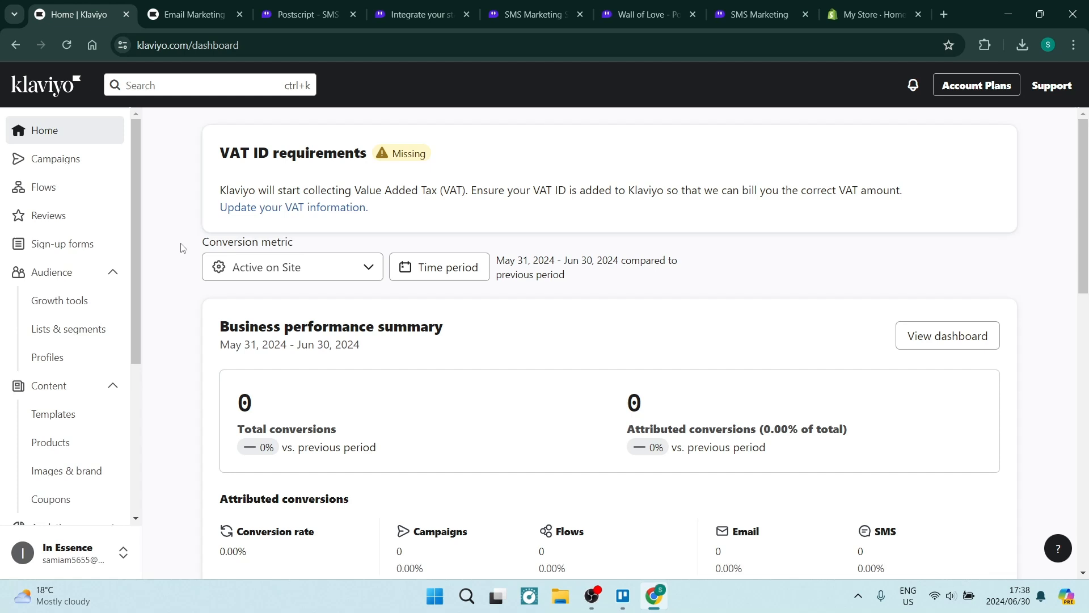
mouse_move(69, 300)
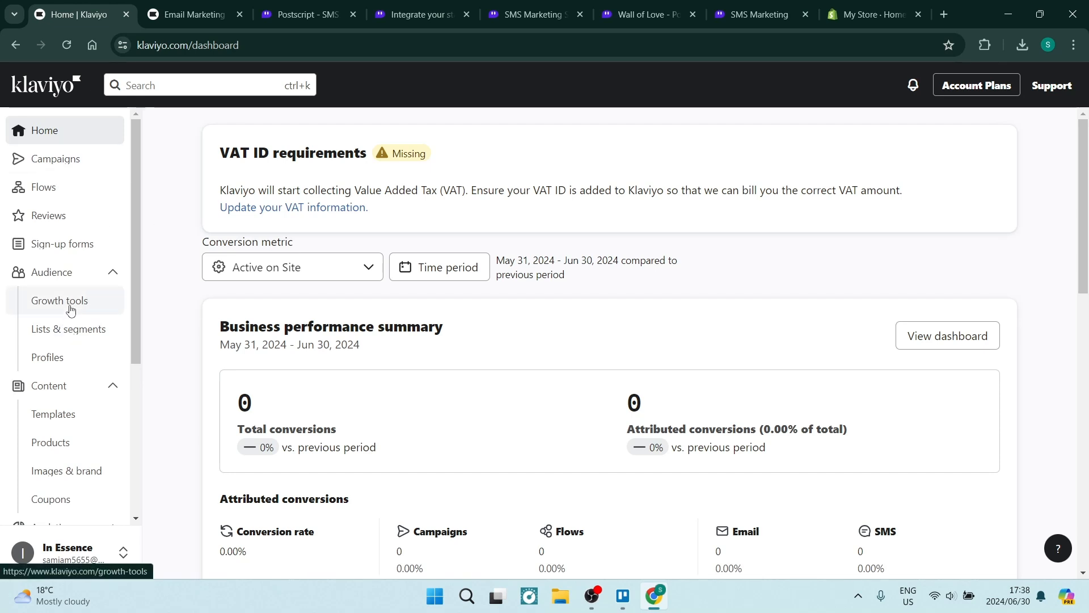
mouse_move(56, 282)
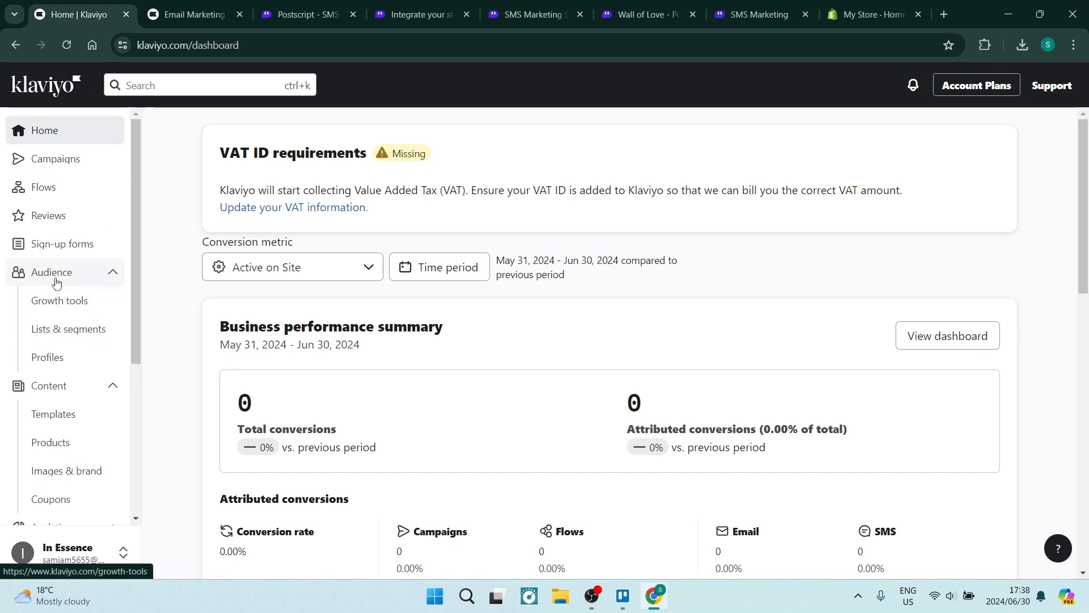
mouse_move(43, 186)
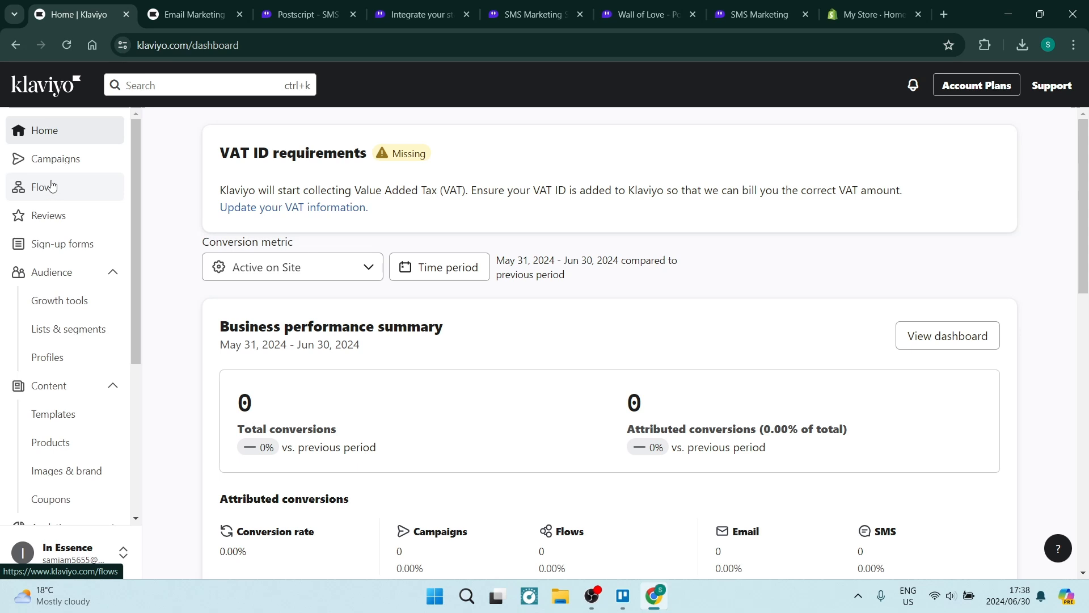
mouse_move(56, 192)
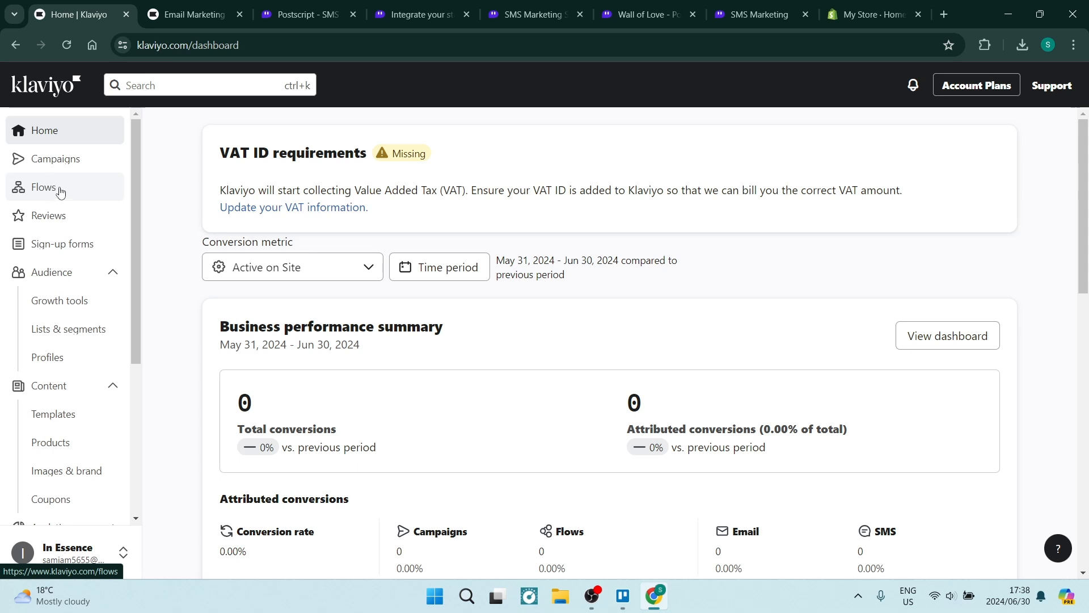
mouse_move(80, 188)
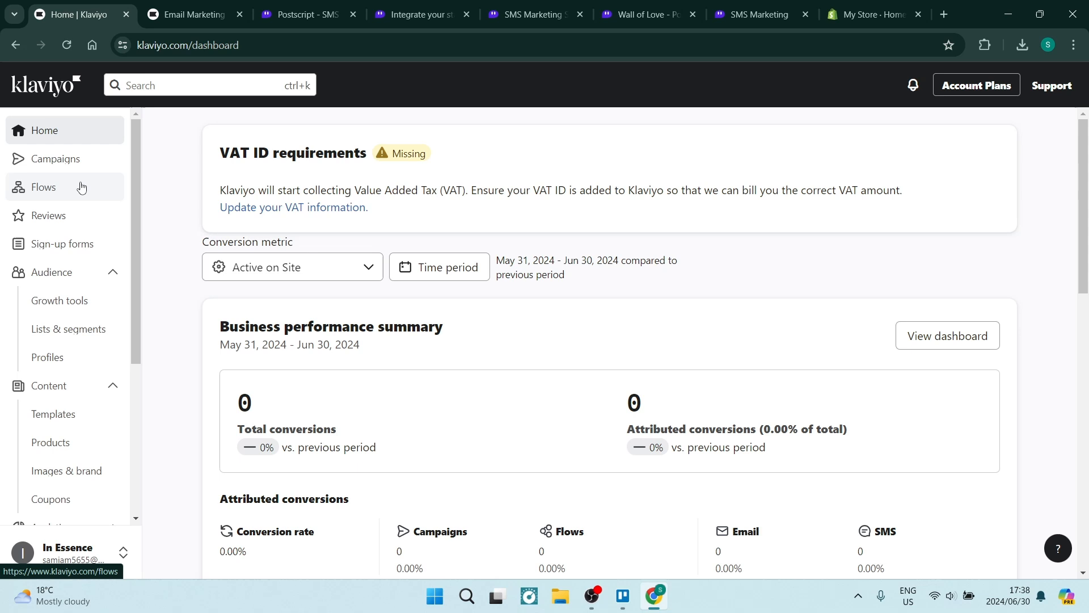
mouse_move(201, 243)
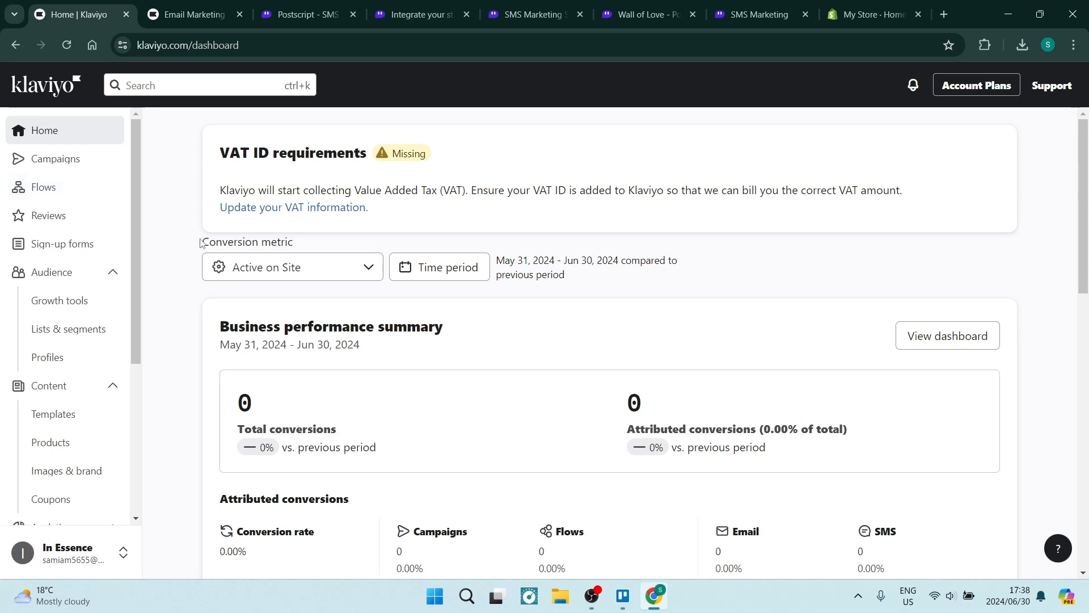
mouse_move(93, 271)
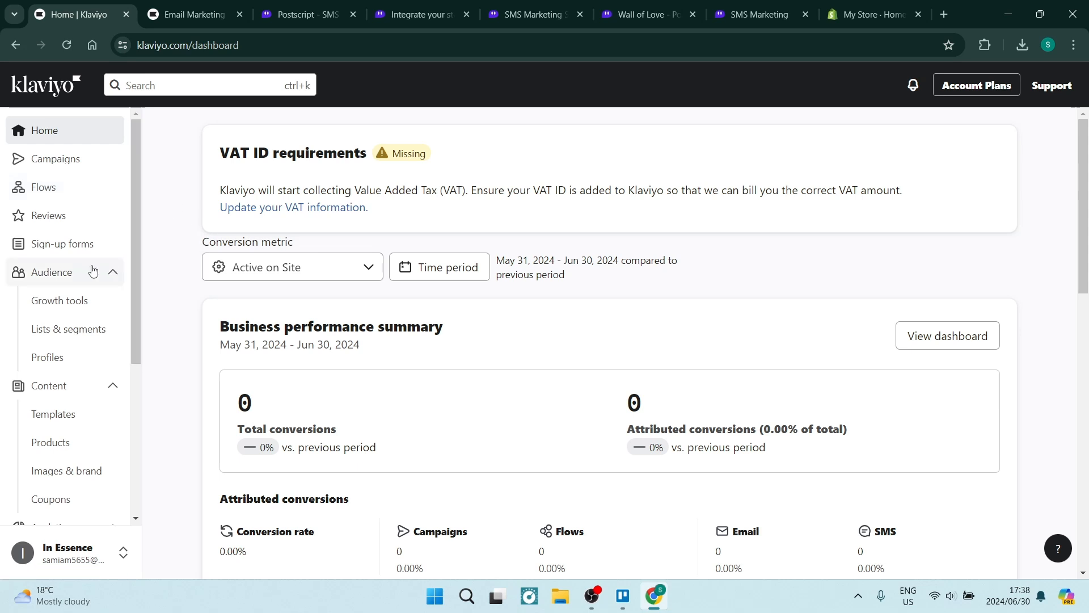
mouse_move(62, 243)
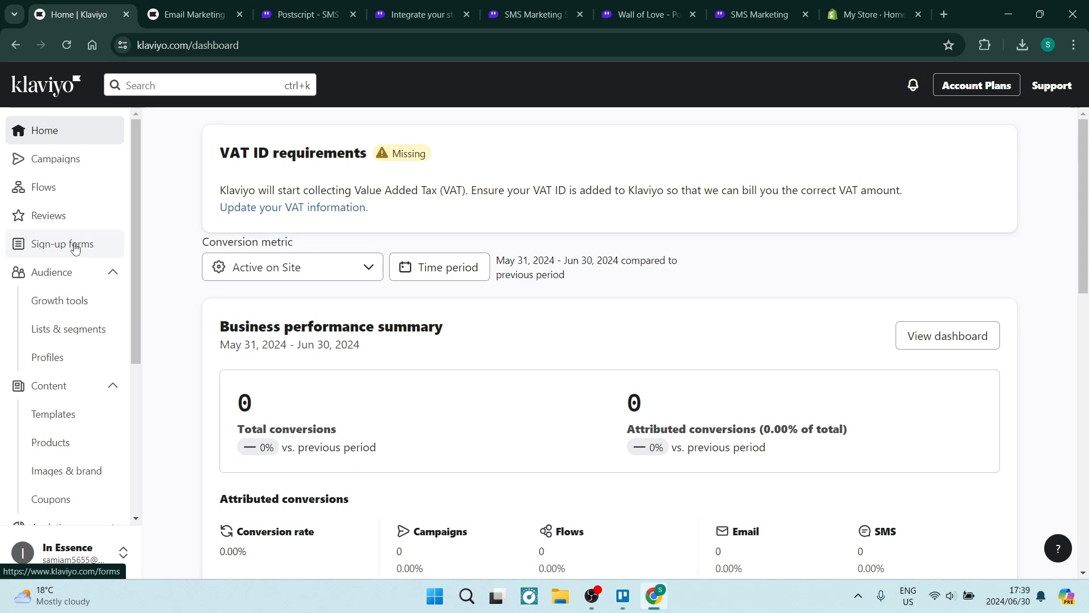
mouse_move(58, 304)
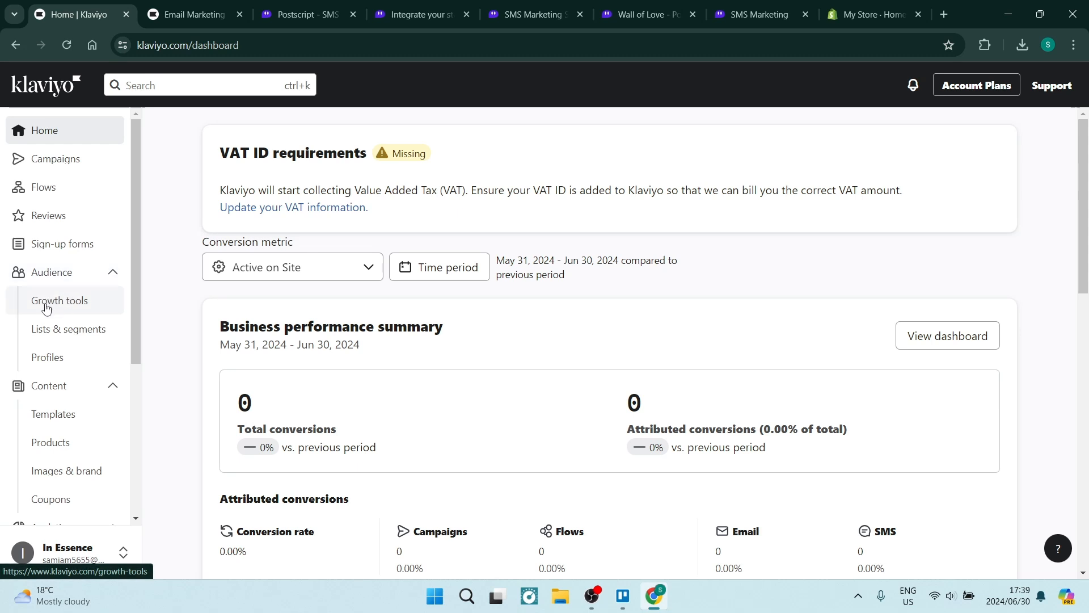
mouse_move(56, 301)
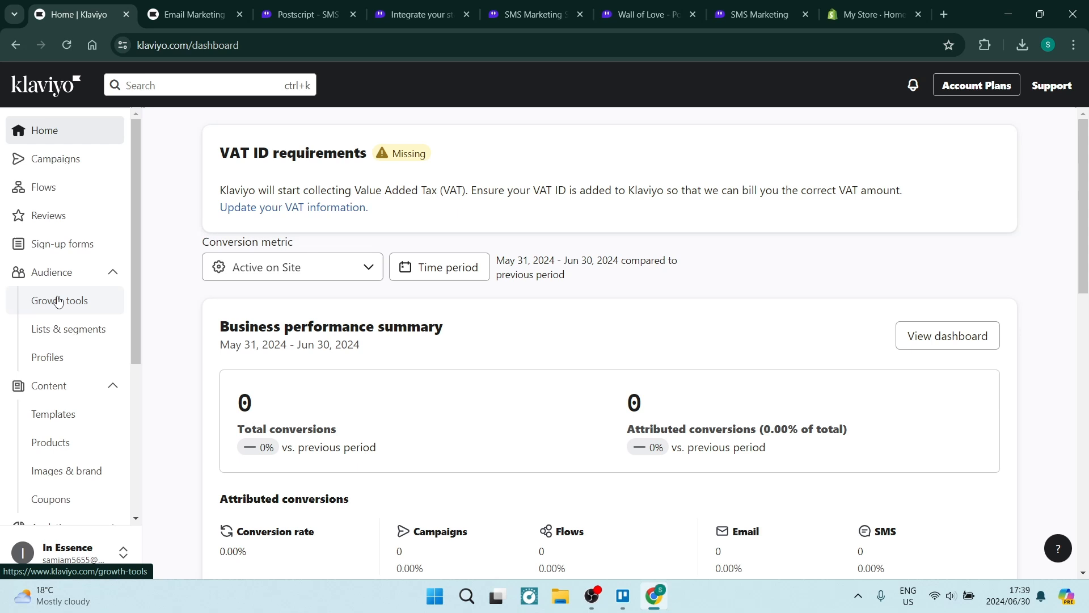
mouse_move(68, 332)
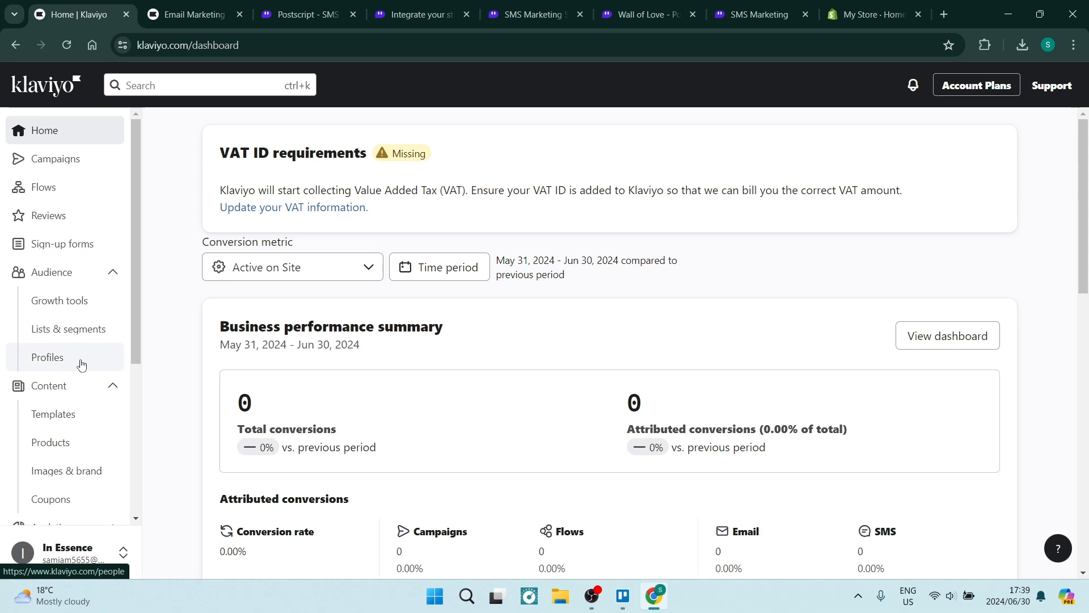
mouse_move(50, 388)
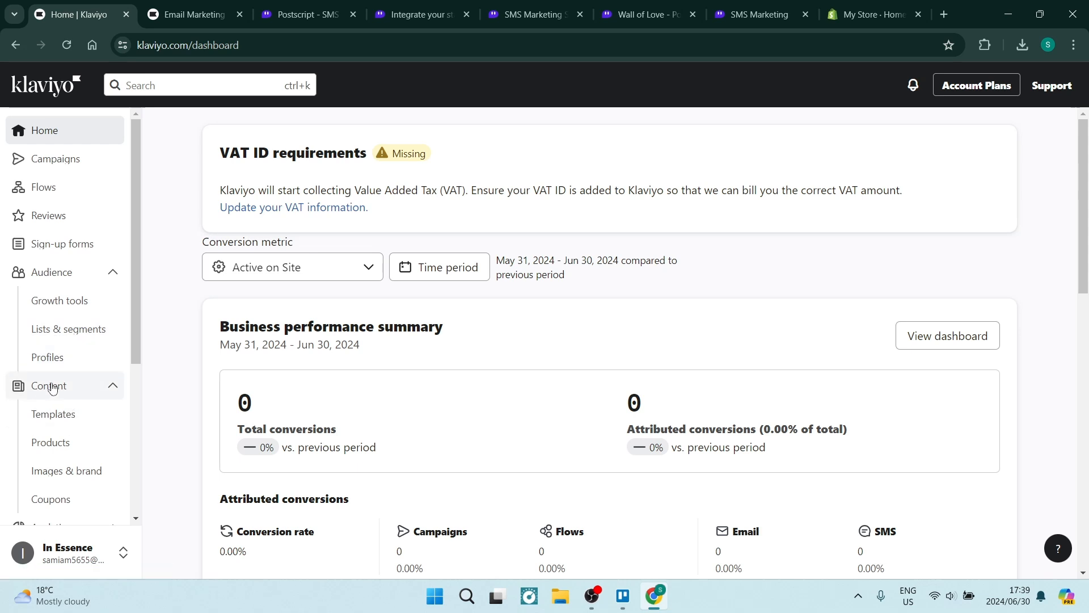
mouse_move(52, 414)
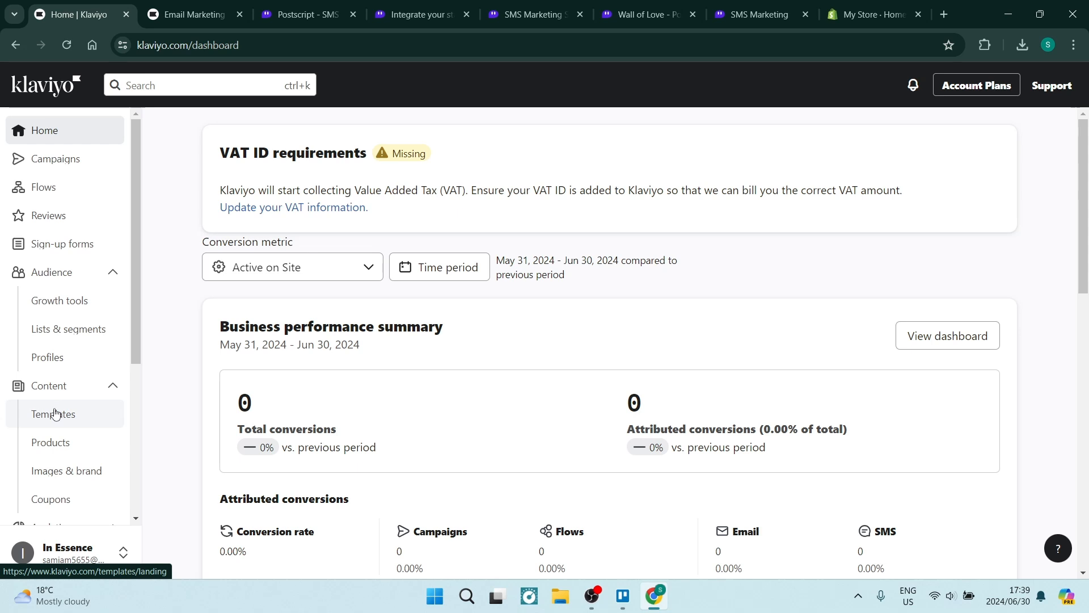
Review the Free plan's 150 monthly SMS/MMS credits and the Email and SMS plan's 1,250-credit option
scroll("down", 3)
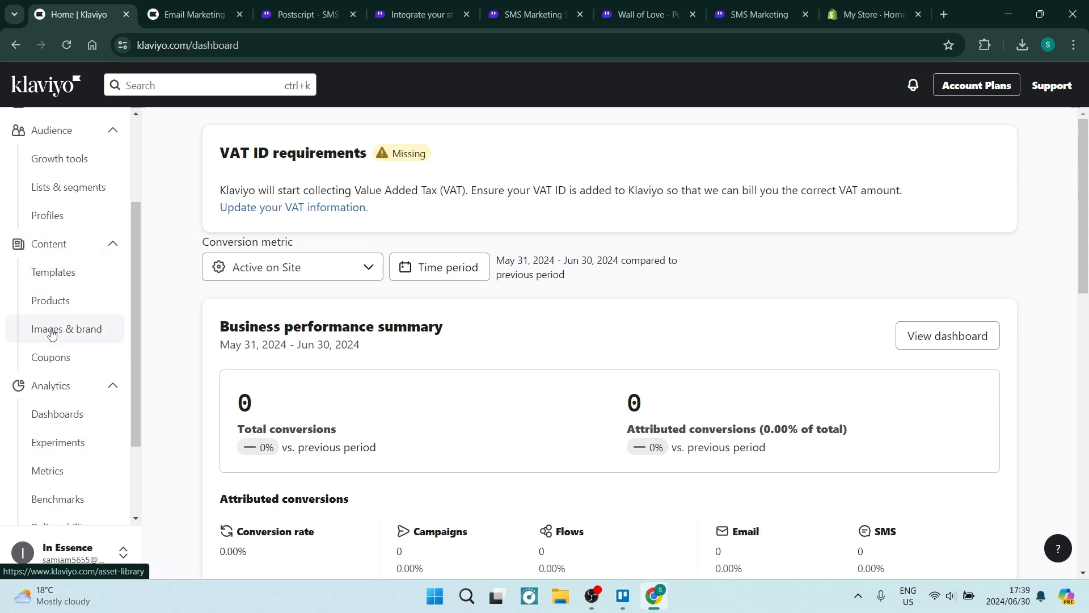
mouse_move(59, 387)
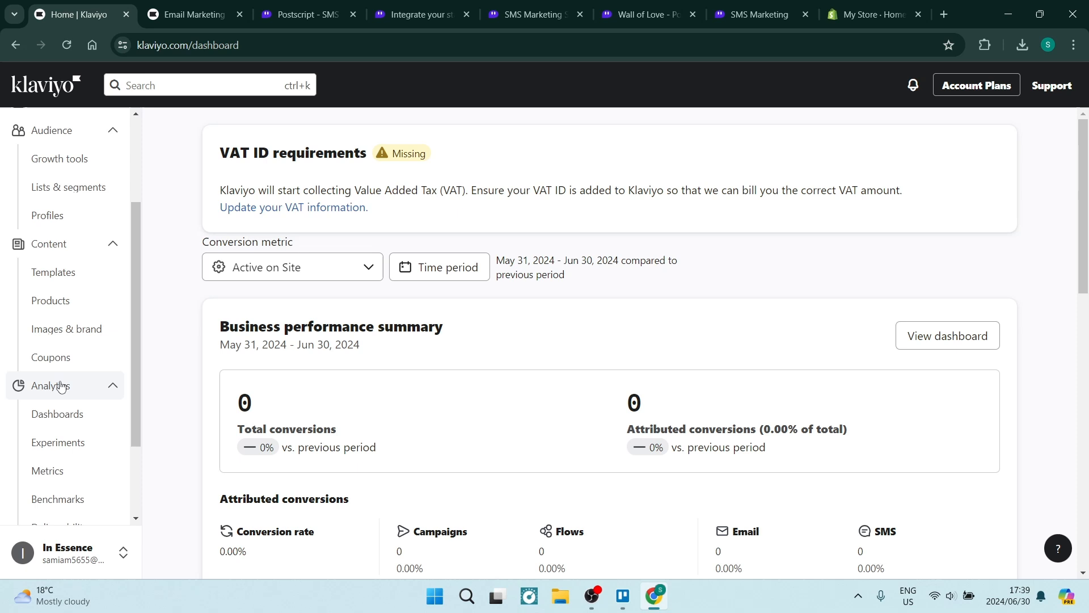
scroll("down", 3)
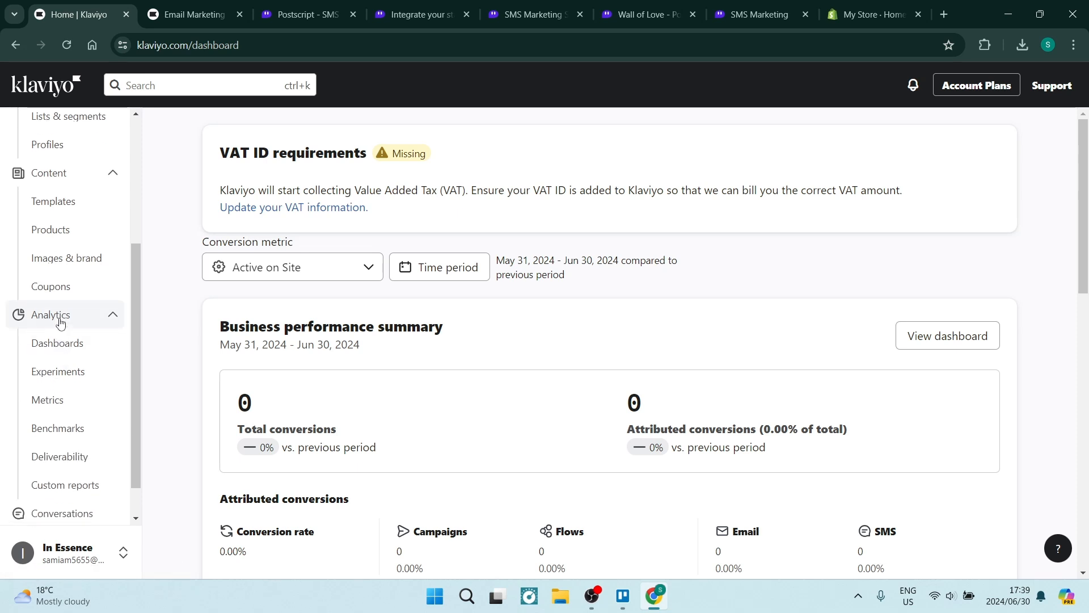
mouse_move(58, 371)
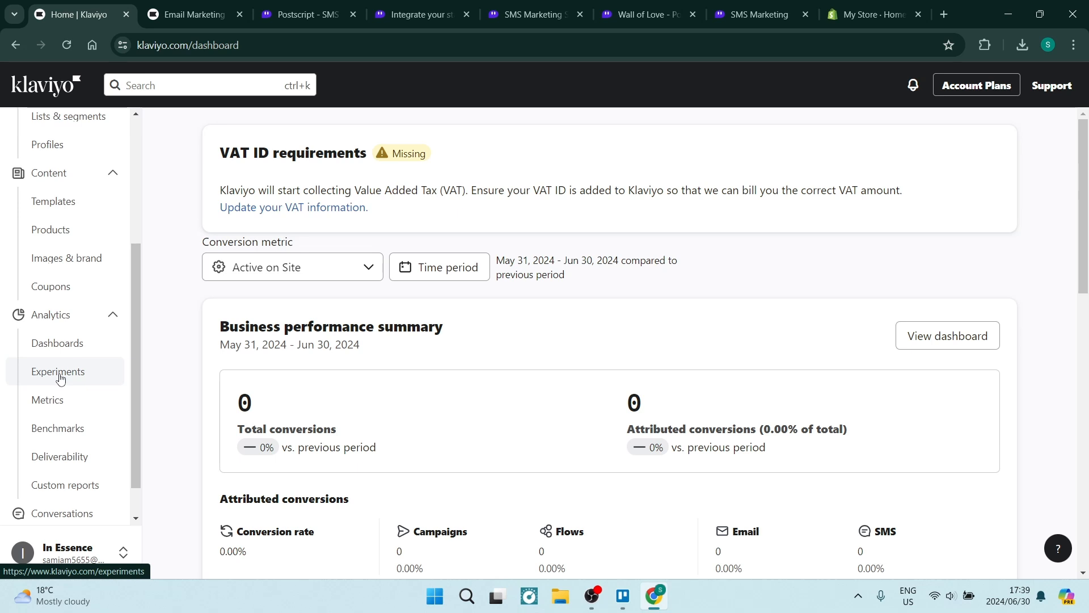
mouse_move(58, 386)
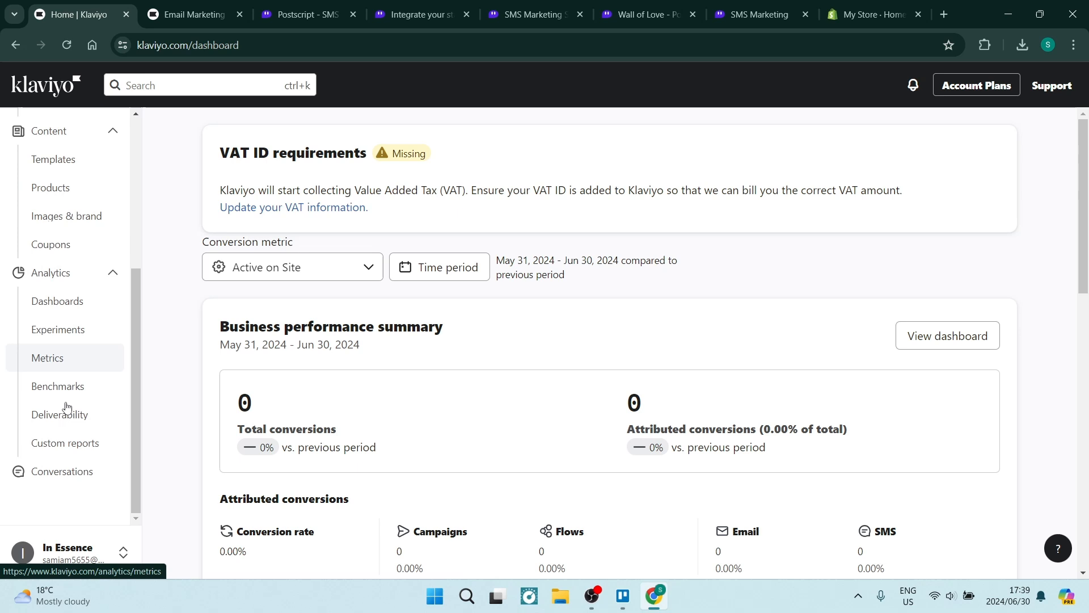
mouse_move(57, 386)
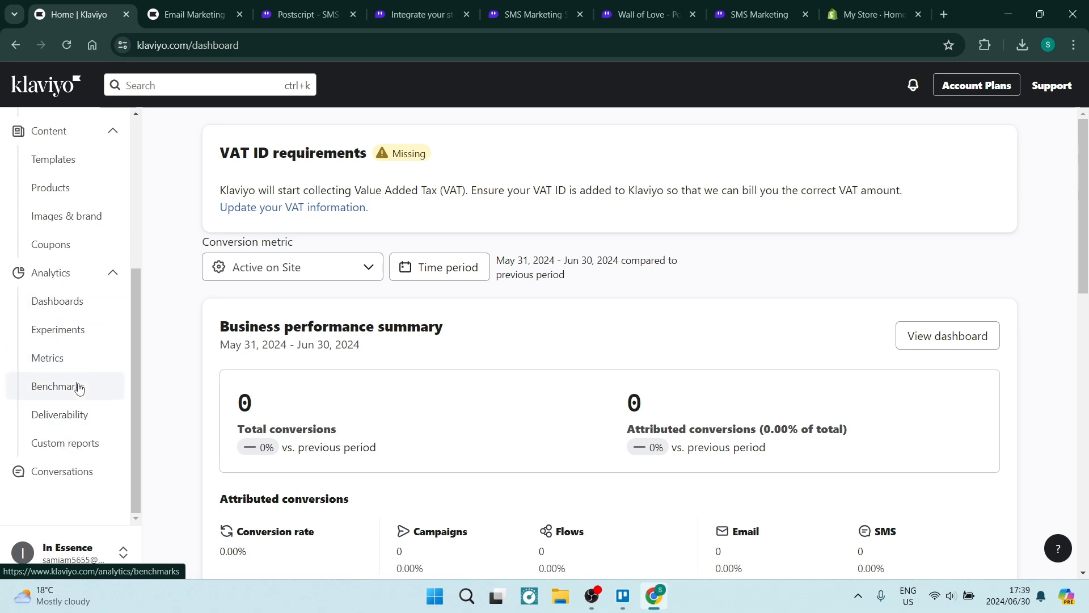
mouse_move(229, 350)
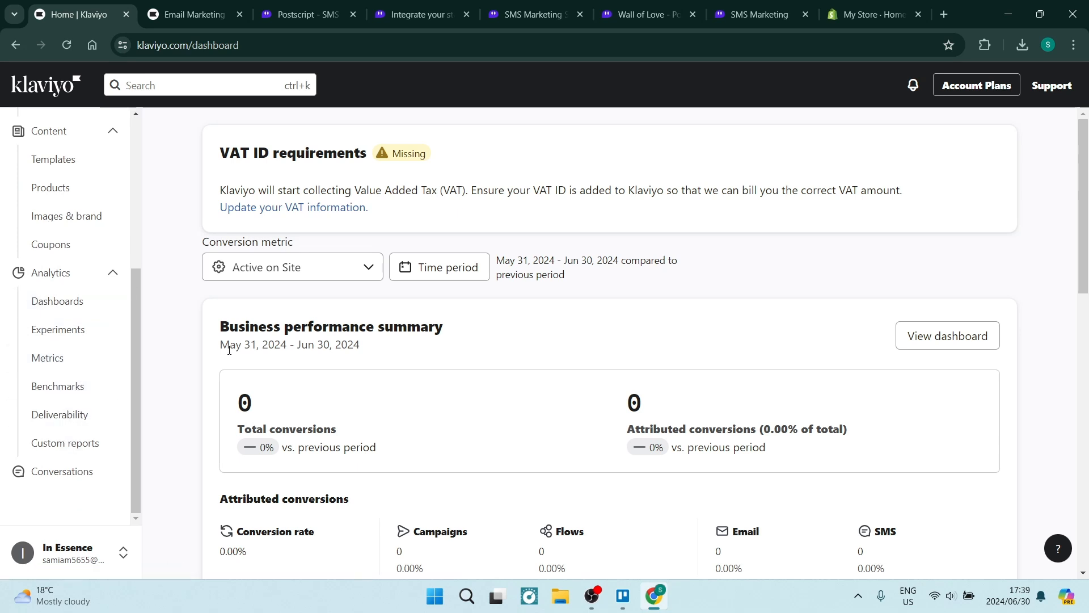
scroll("up", 3)
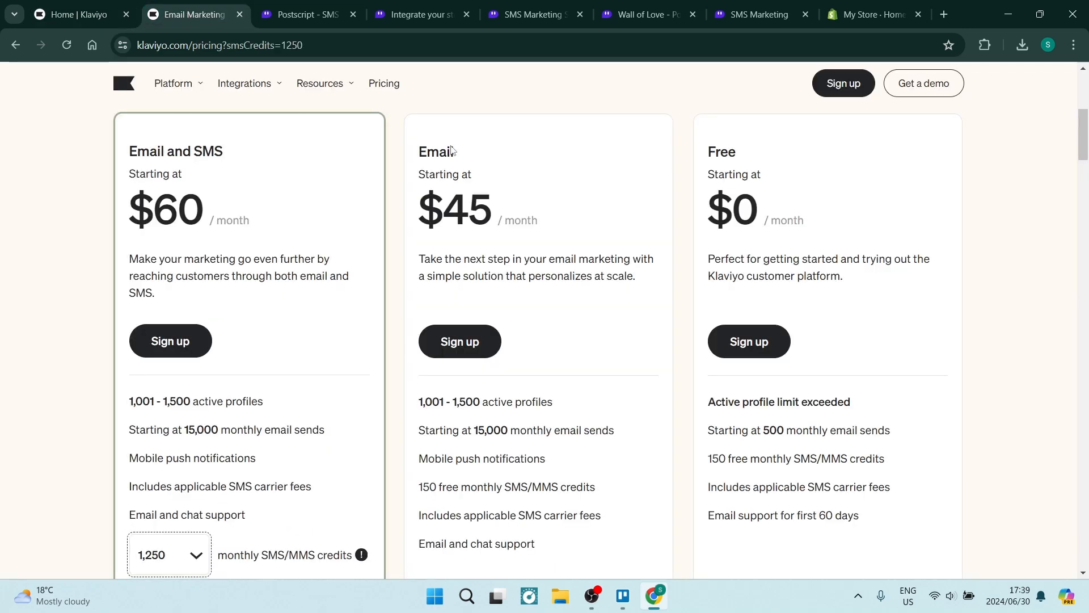
mouse_move(812, 186)
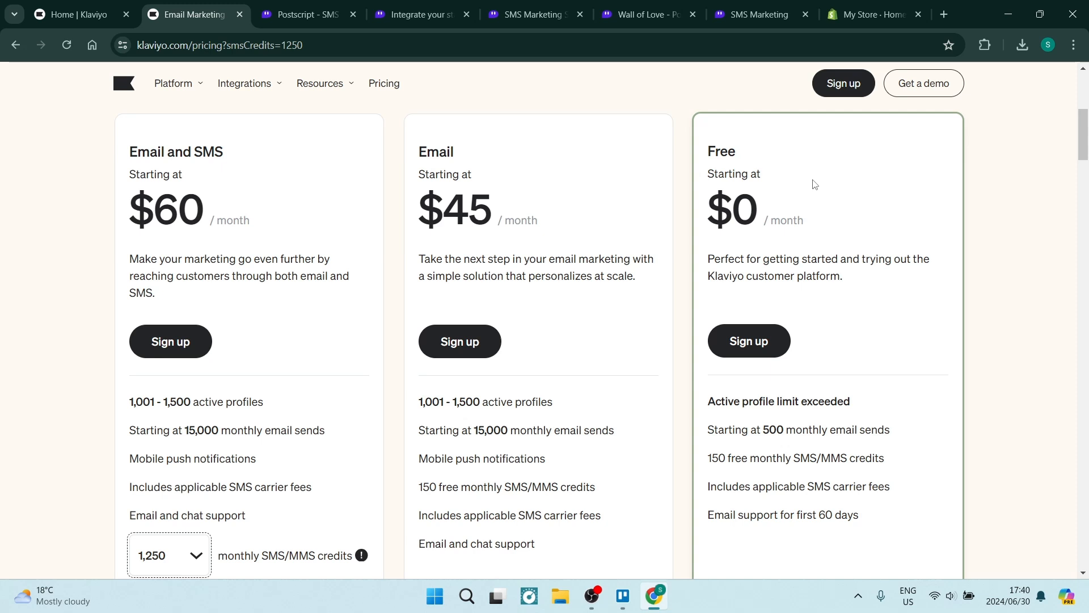
mouse_move(826, 502)
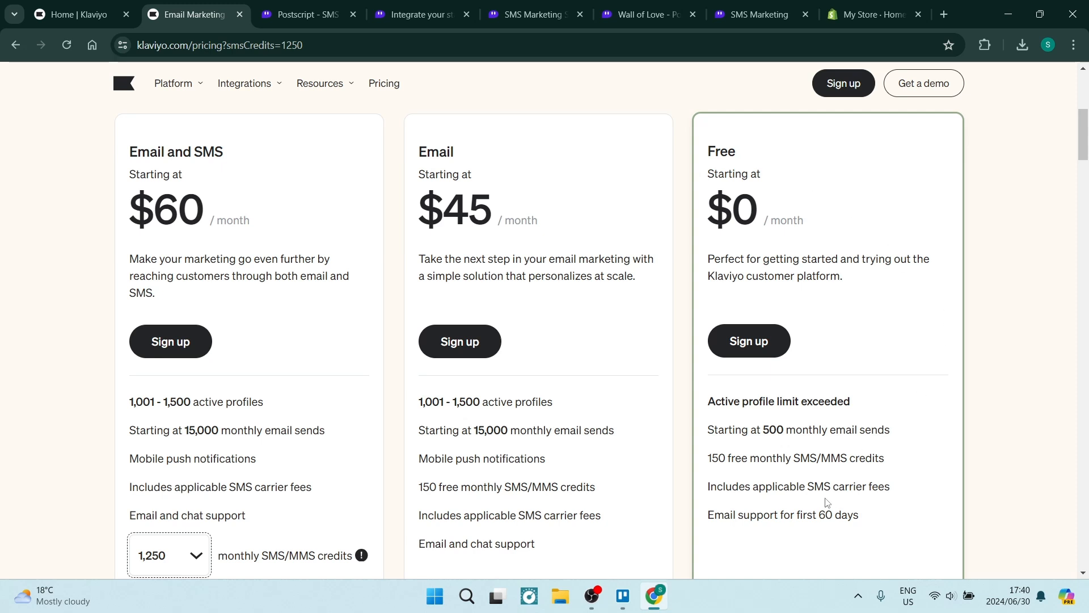
double_click(716, 457)
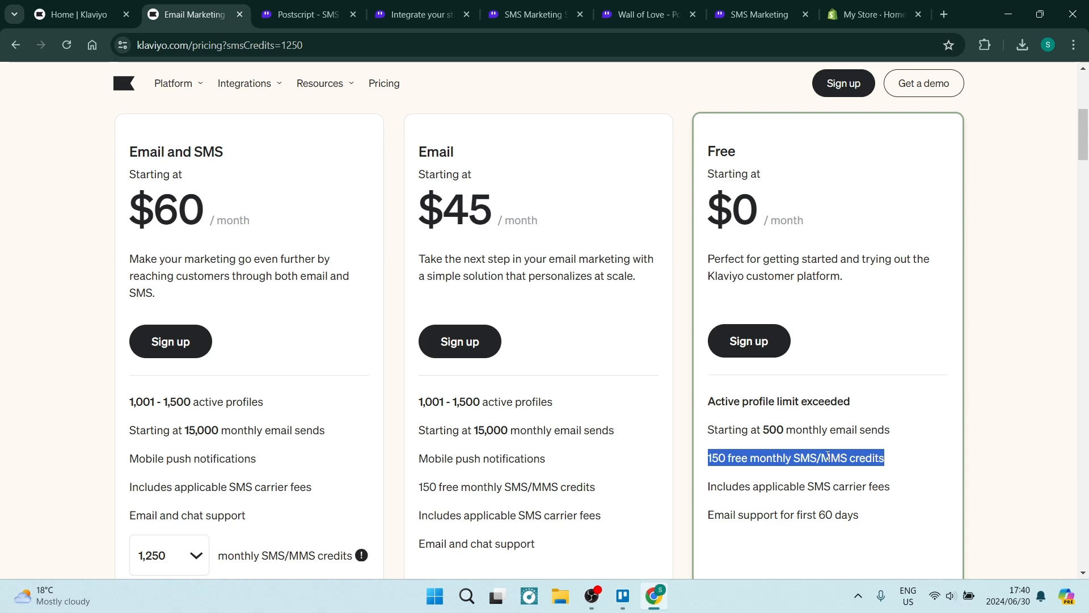
mouse_move(882, 415)
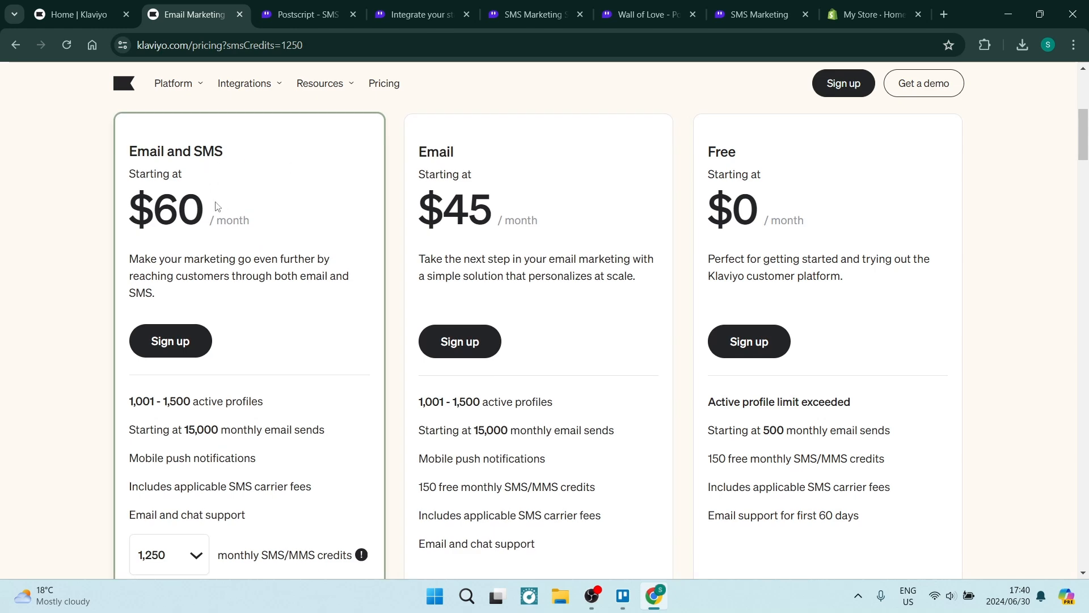
scroll("down", 3)
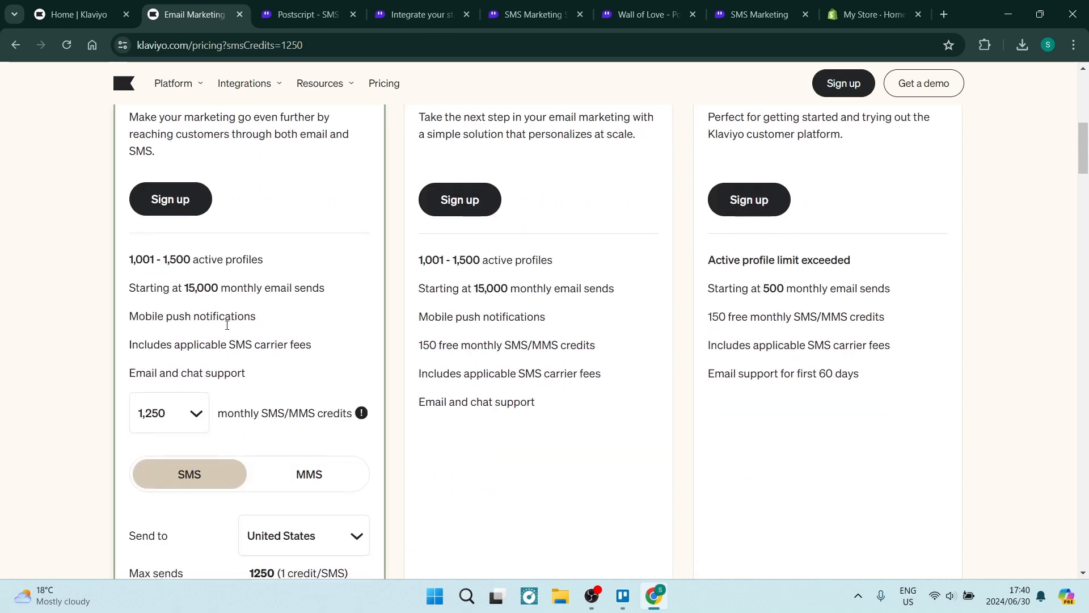
left_click(168, 412)
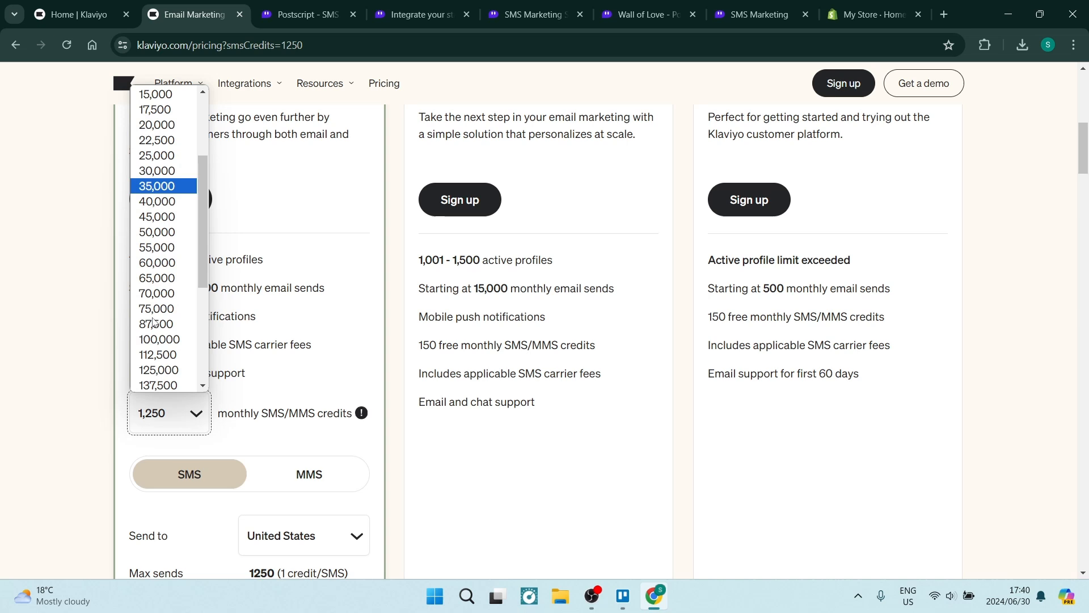
scroll("up", 3)
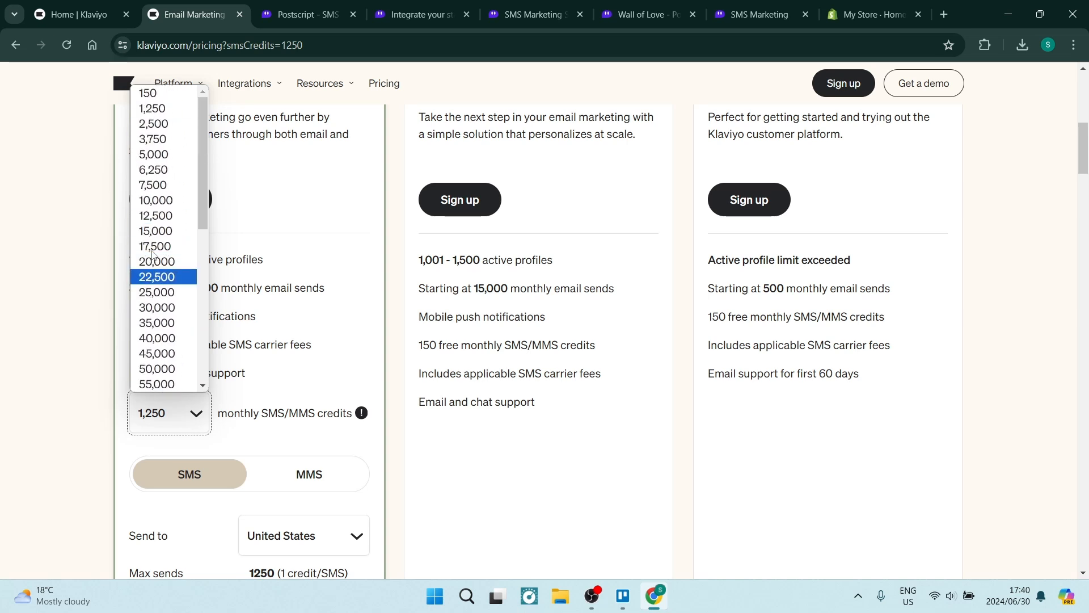
scroll("down", 3)
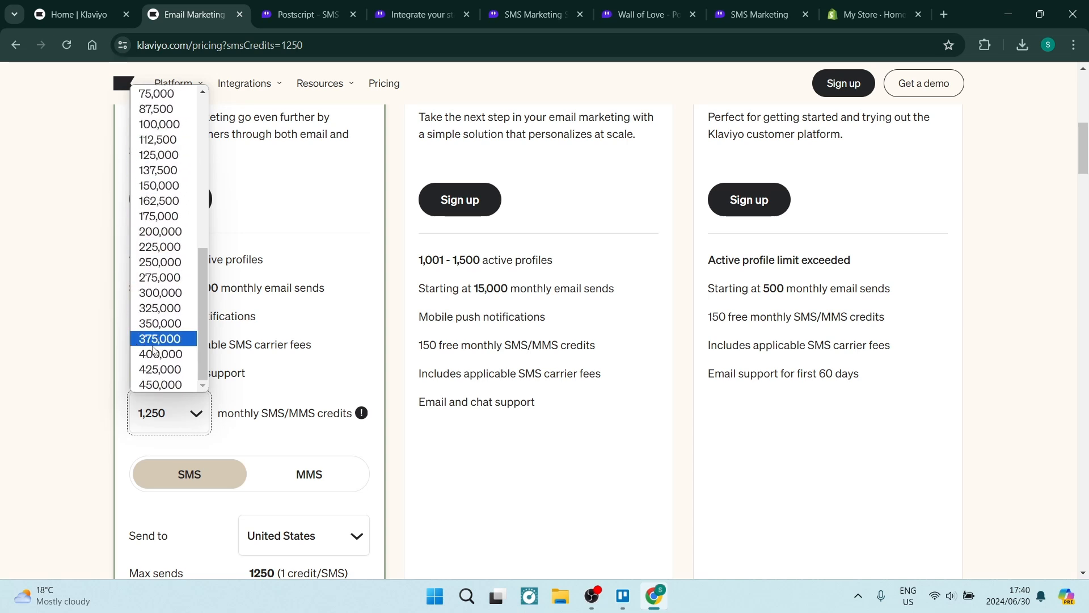
mouse_move(160, 292)
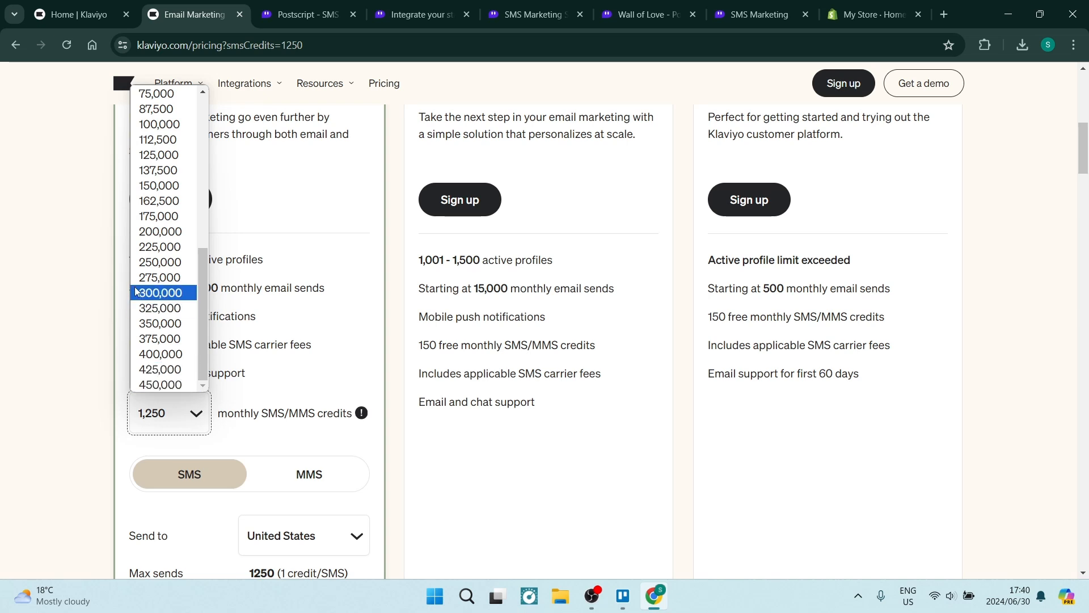
scroll("up", 3)
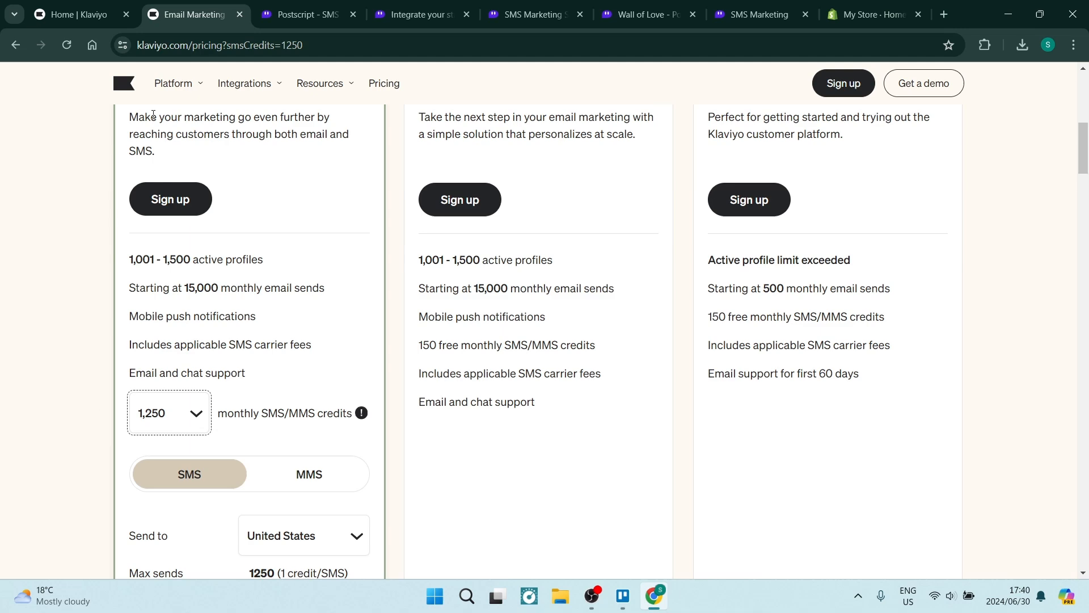
scroll("up", 3)
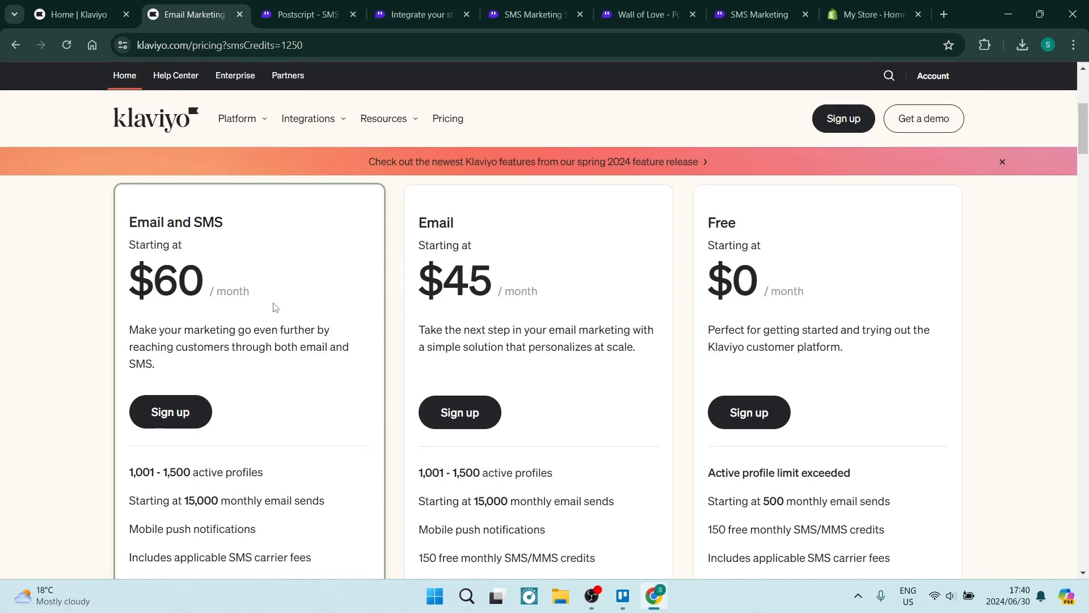
scroll("down", 3)
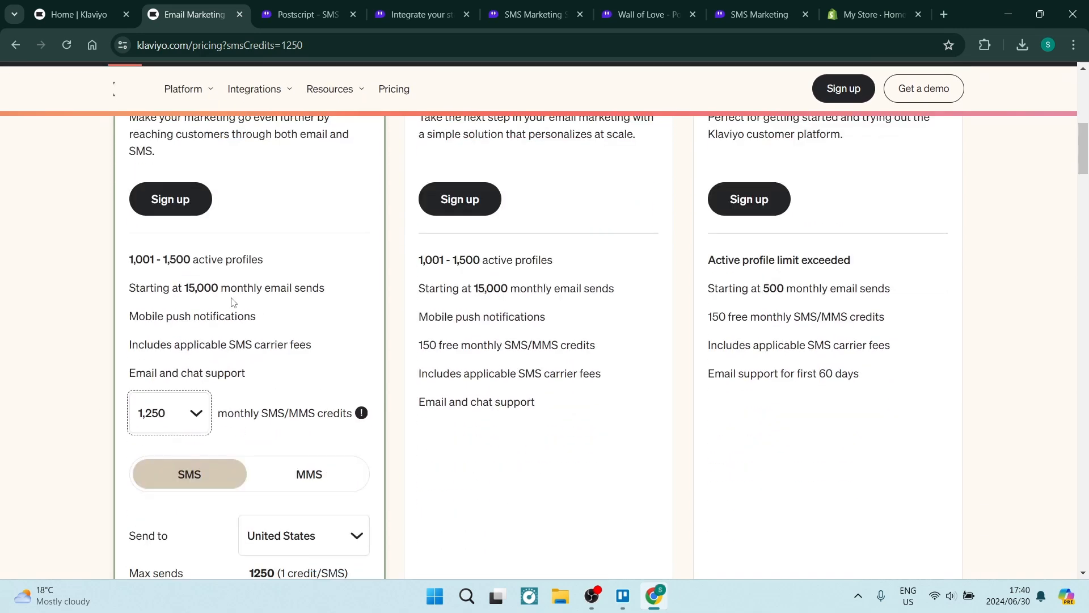
scroll("down", 3)
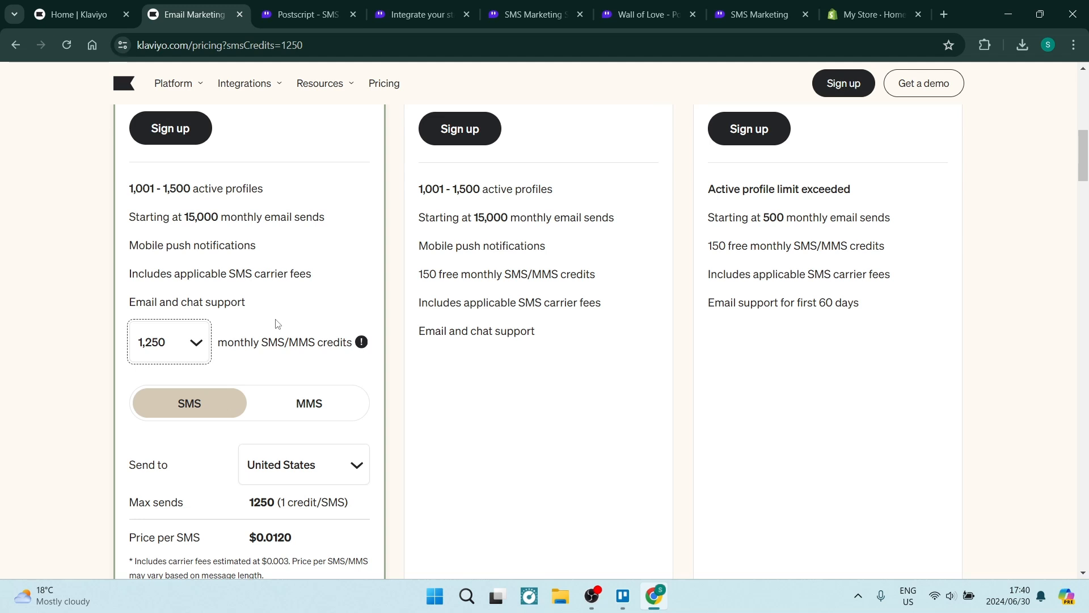
left_click(299, 14)
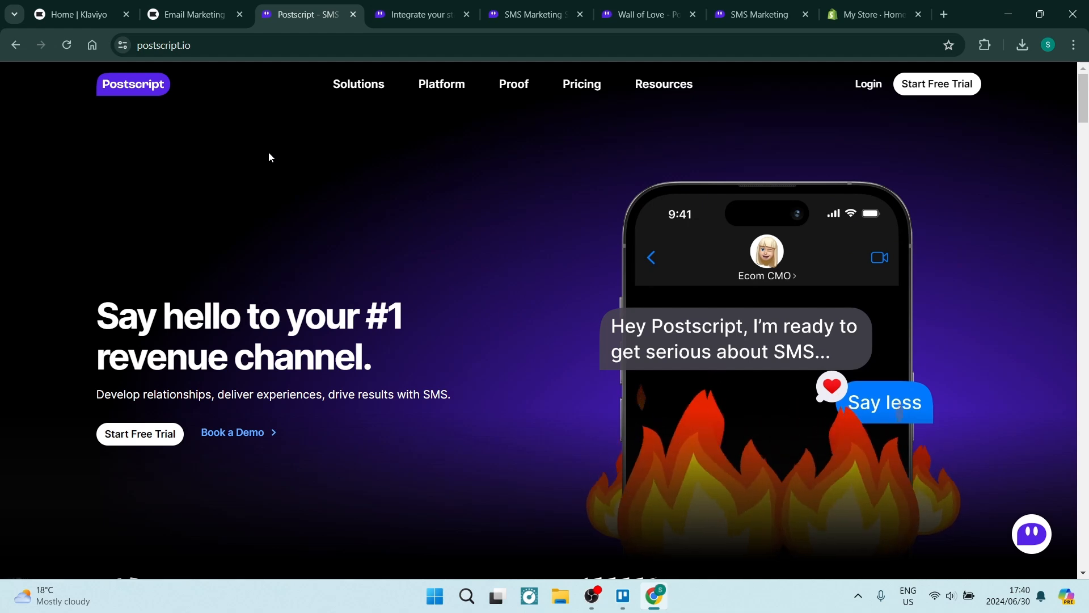
mouse_move(516, 192)
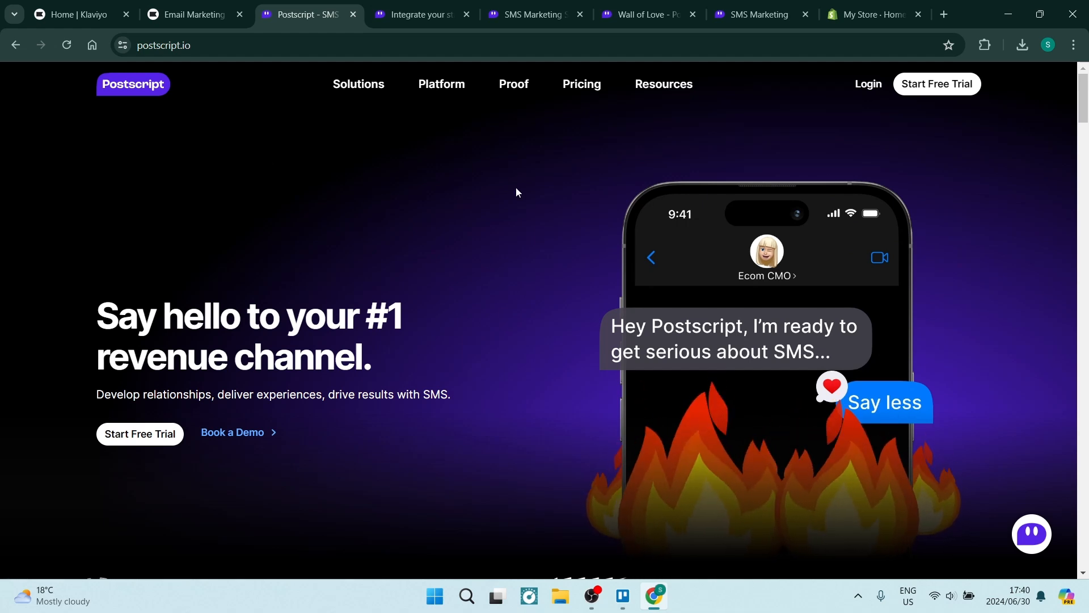
Check the Shopify store admin, then move from the Postscript homepage to its integrations page
left_click(871, 14)
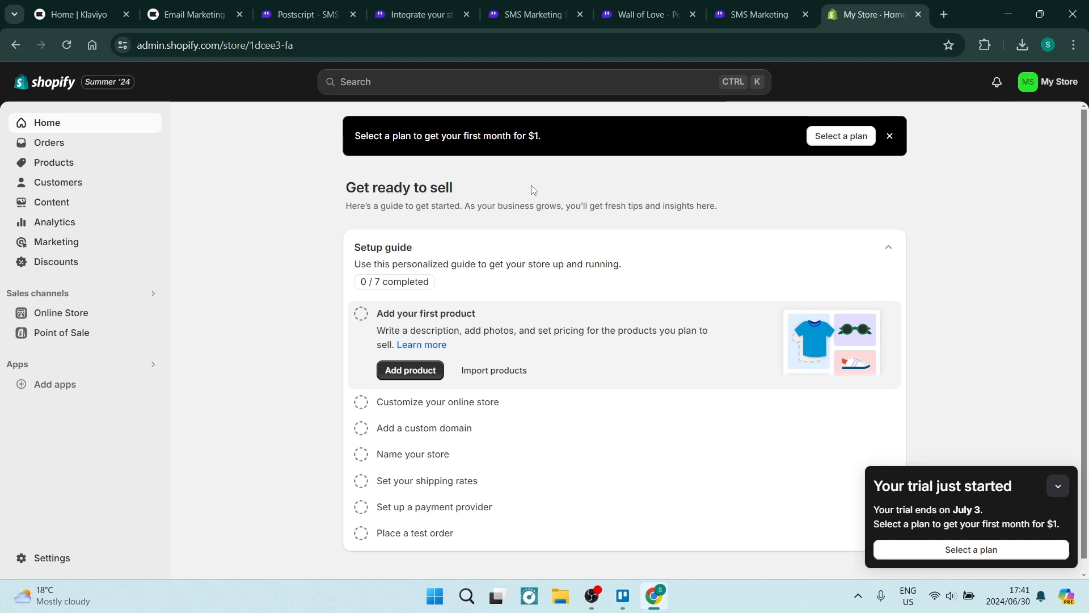
mouse_move(231, 330)
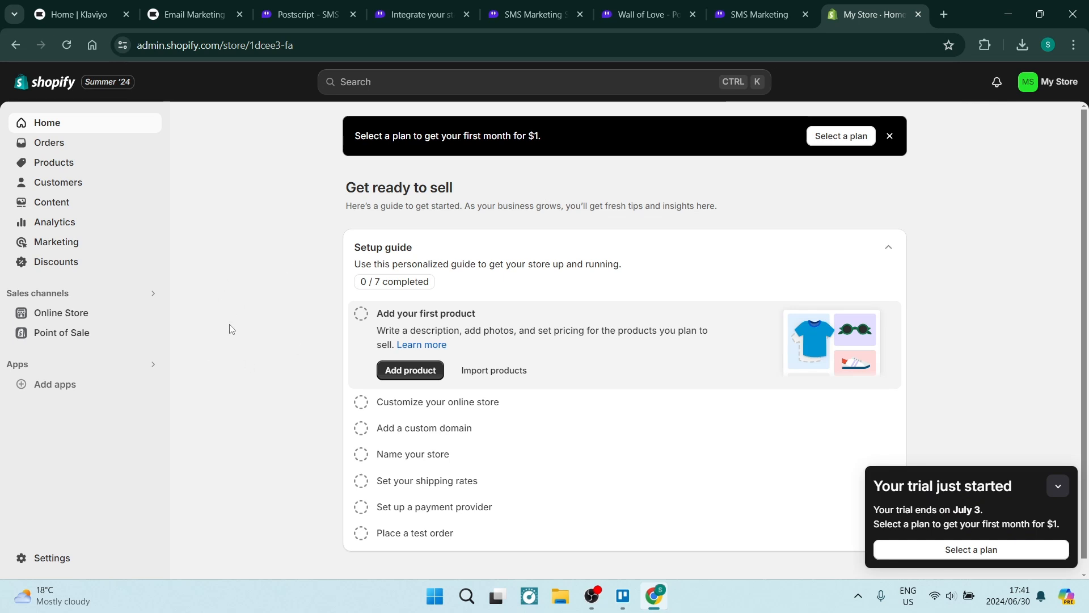
mouse_move(393, 161)
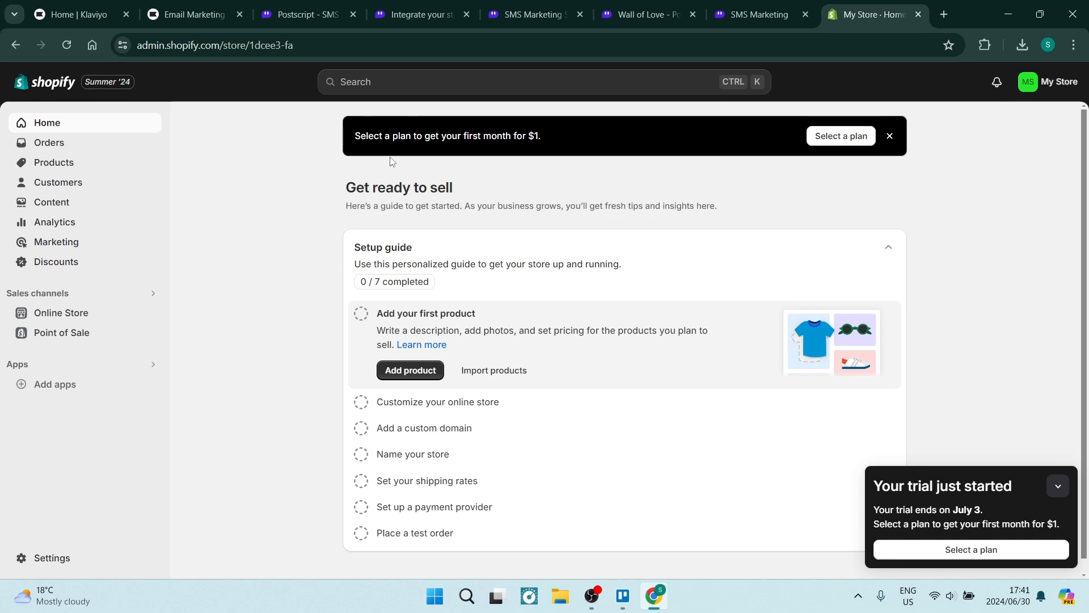
left_click(300, 14)
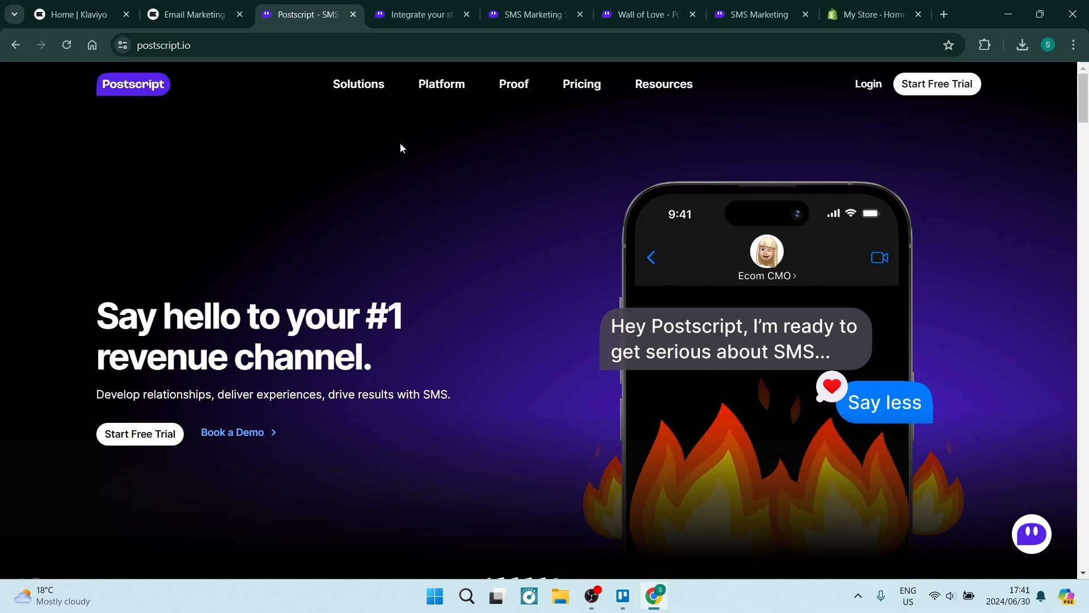
left_click(417, 14)
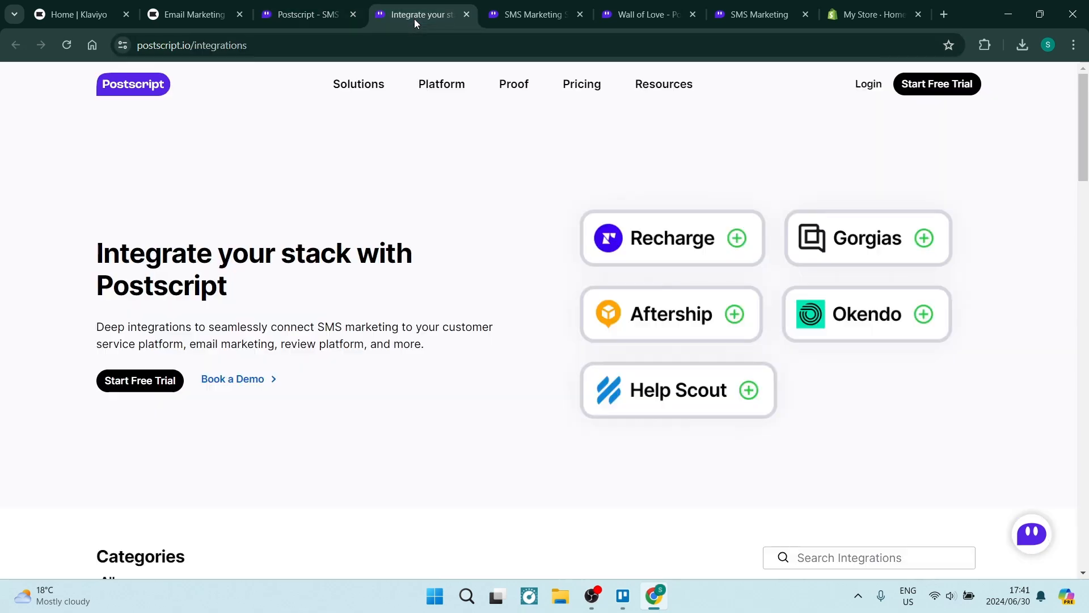
mouse_move(386, 228)
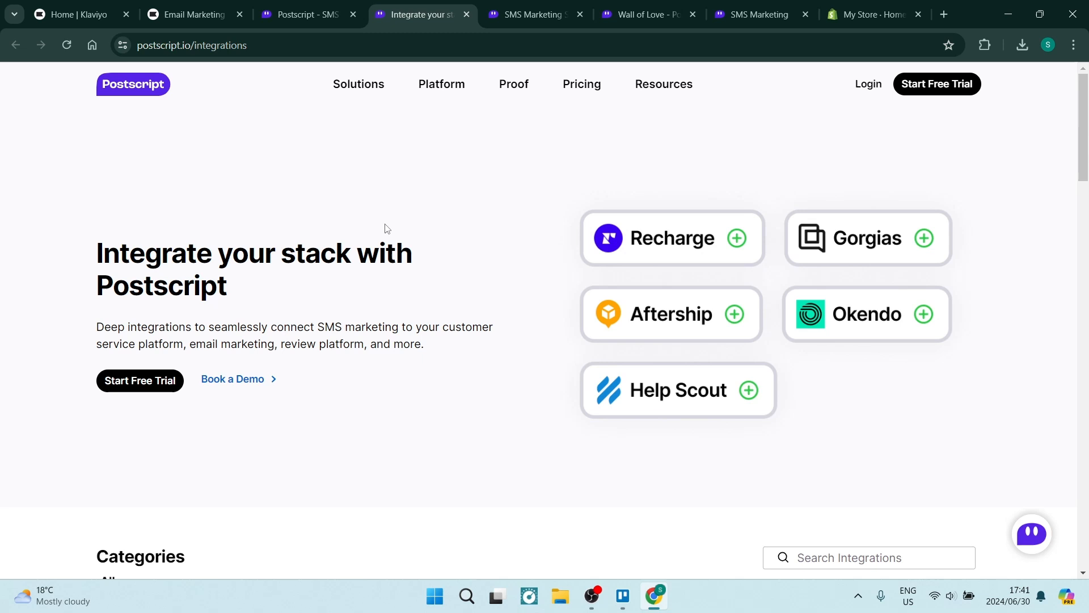
mouse_move(436, 214)
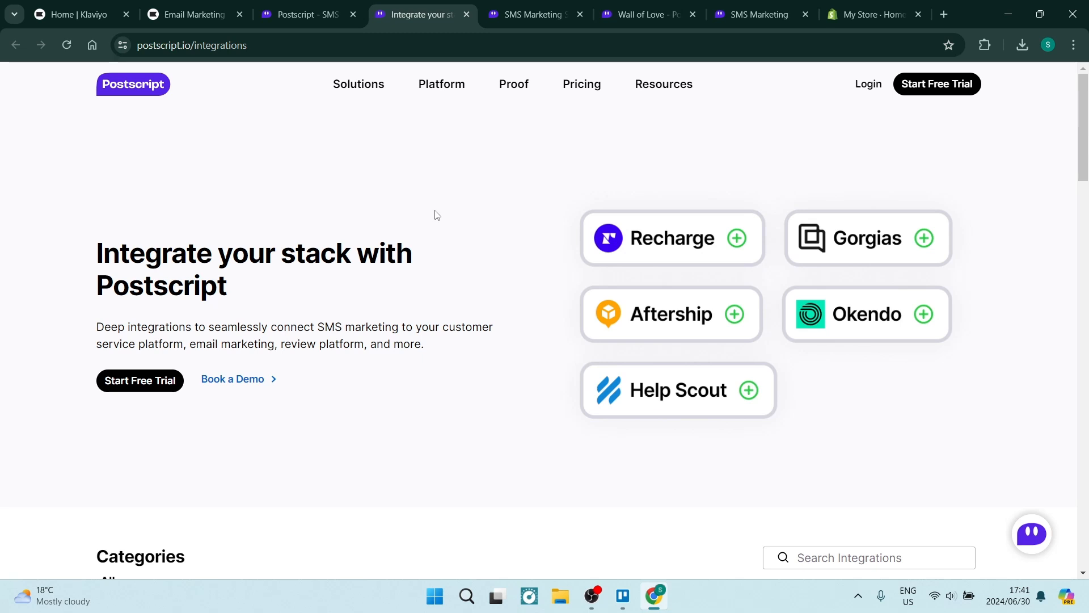
mouse_move(679, 479)
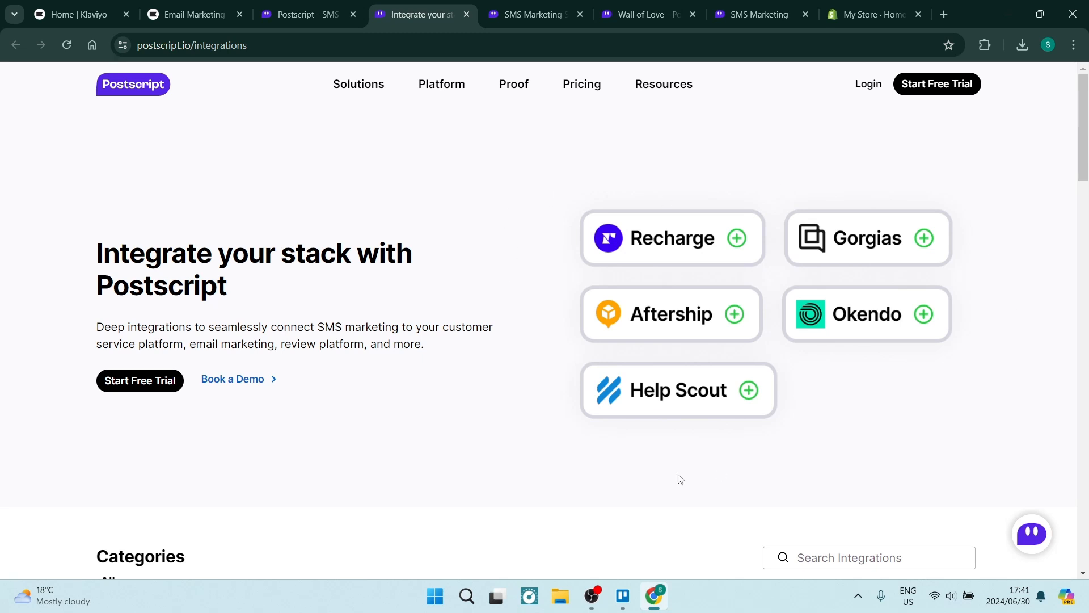
Browse the integrations catalogue categories, then switch to the SMS Marketing Built for Shopify Brands page
scroll("down", 3)
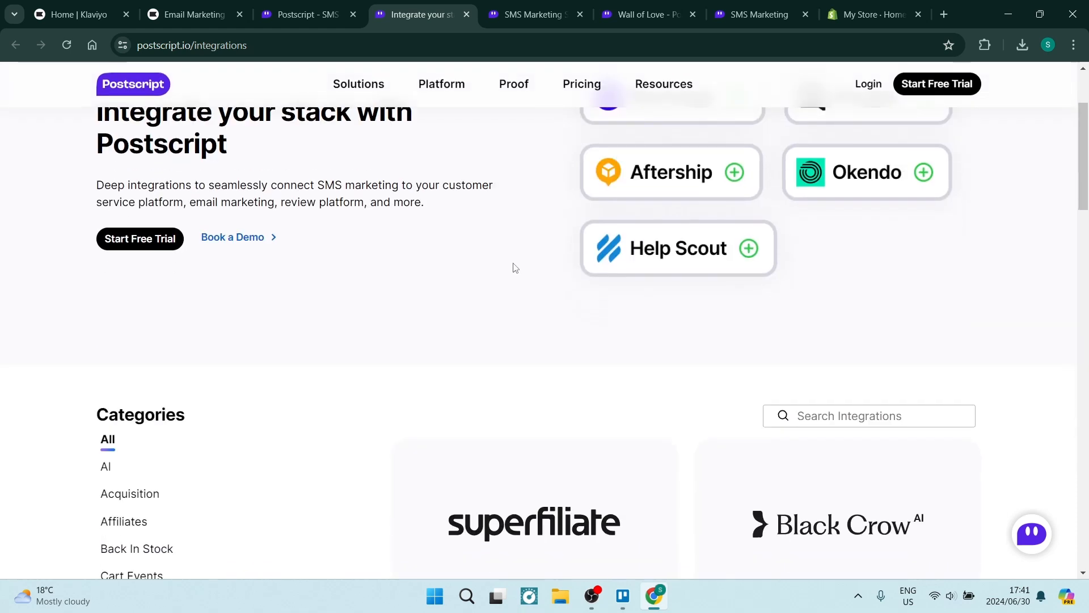
scroll("down", 3)
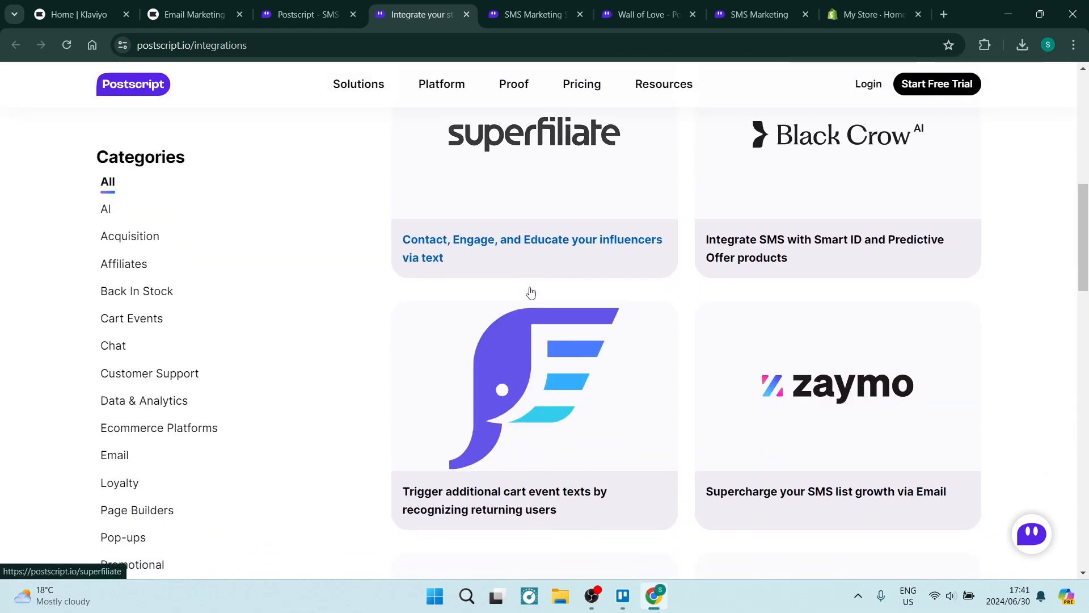
scroll("down", 3)
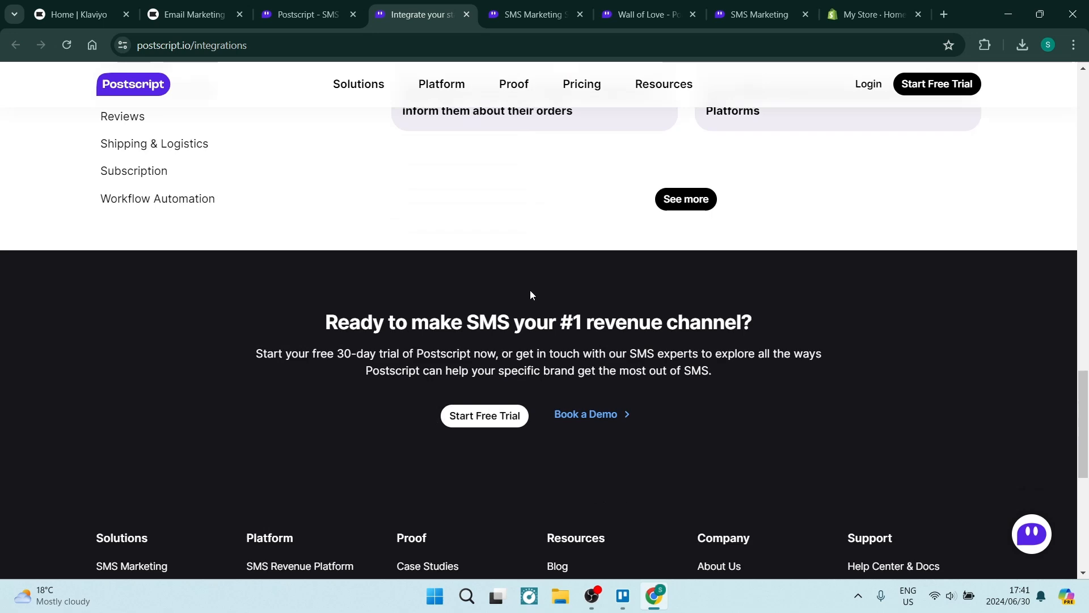
scroll("up", 3)
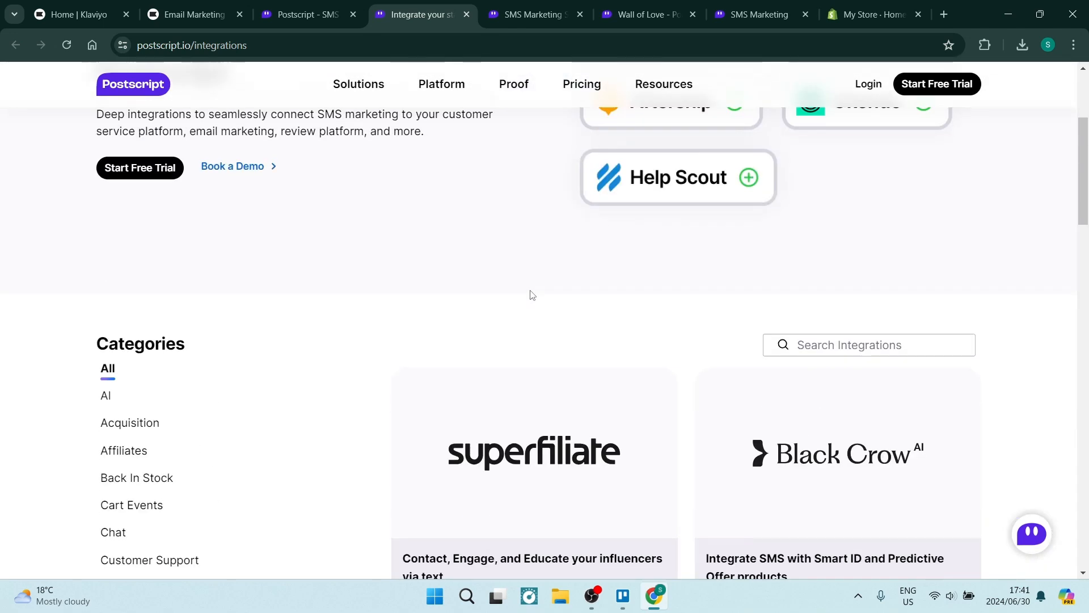
scroll("up", 3)
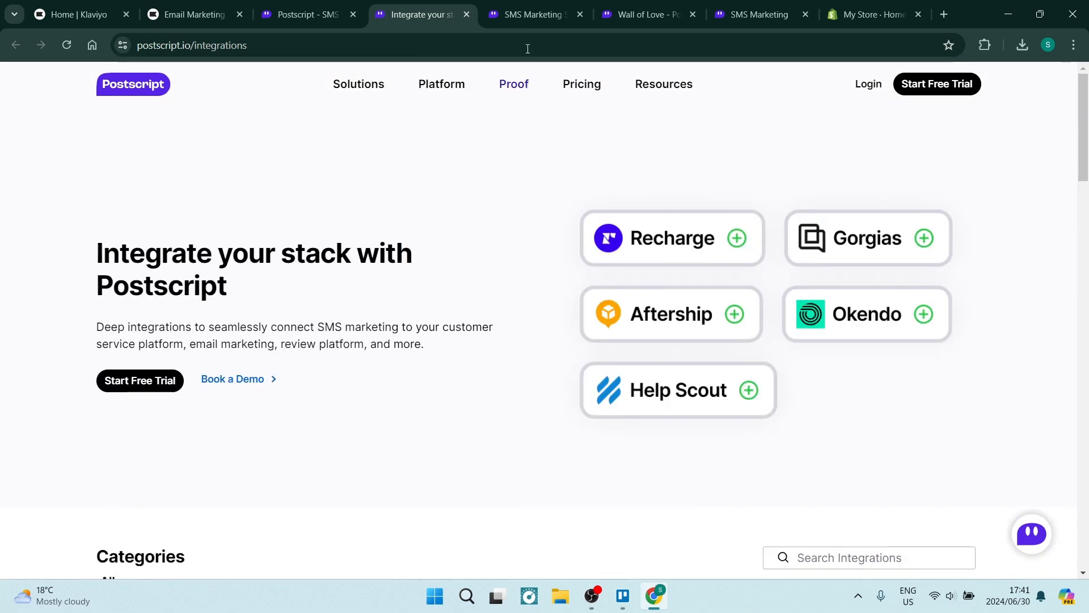
left_click(532, 13)
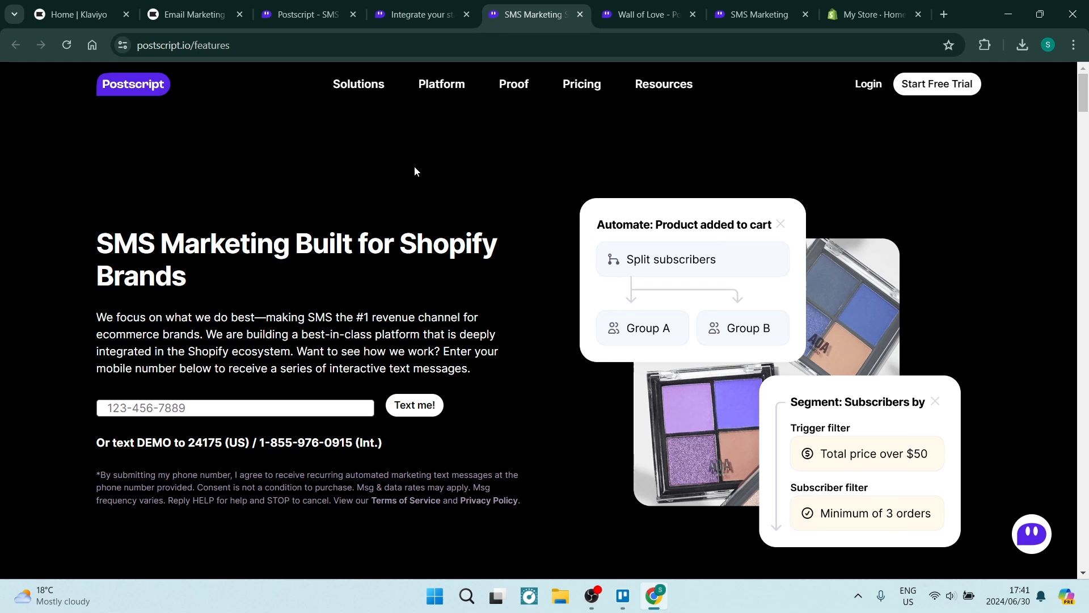
mouse_move(271, 171)
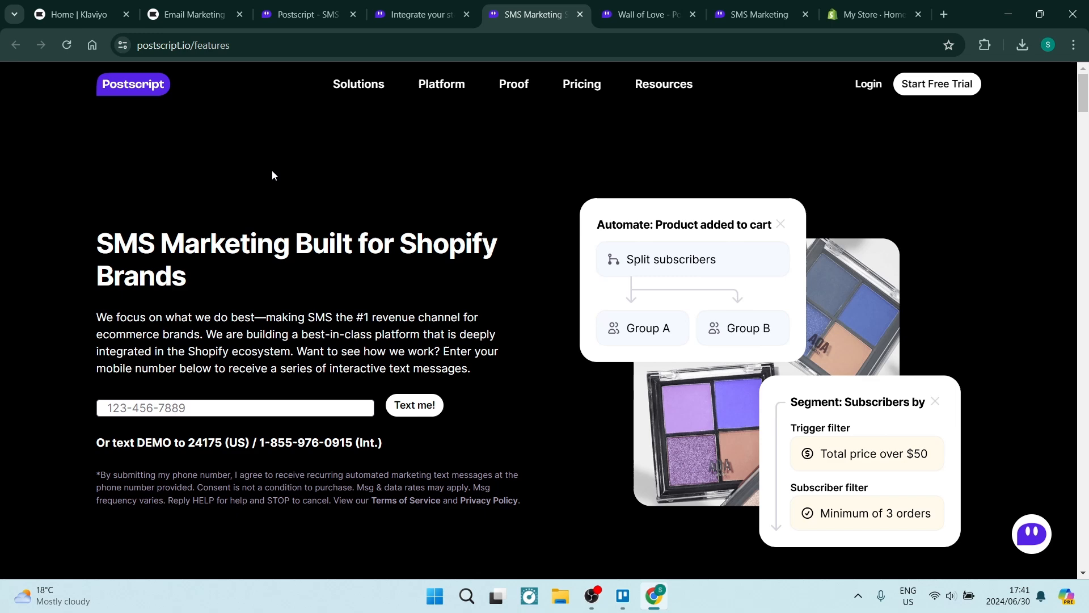
mouse_move(290, 190)
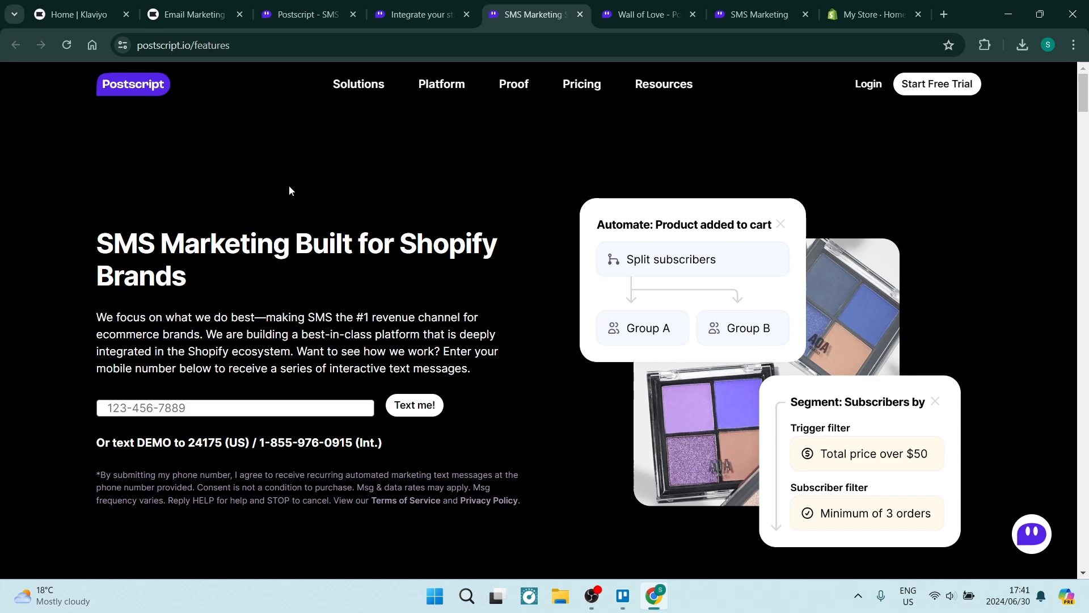
Browse the features page's results and subscriber-growth sections, then switch to the Wall of Love reviews
scroll("down", 3)
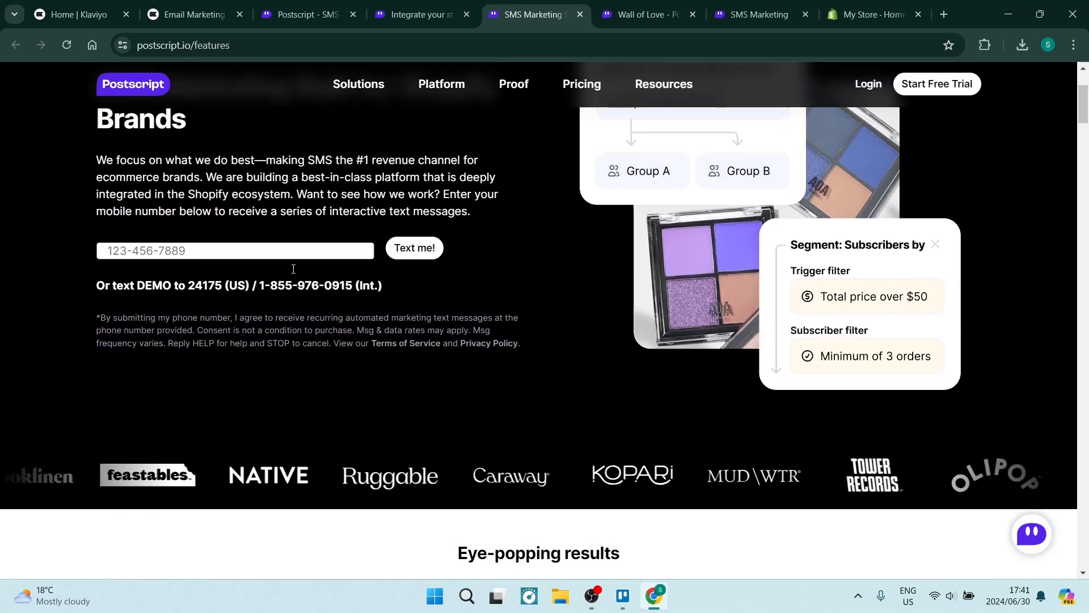
scroll("down", 3)
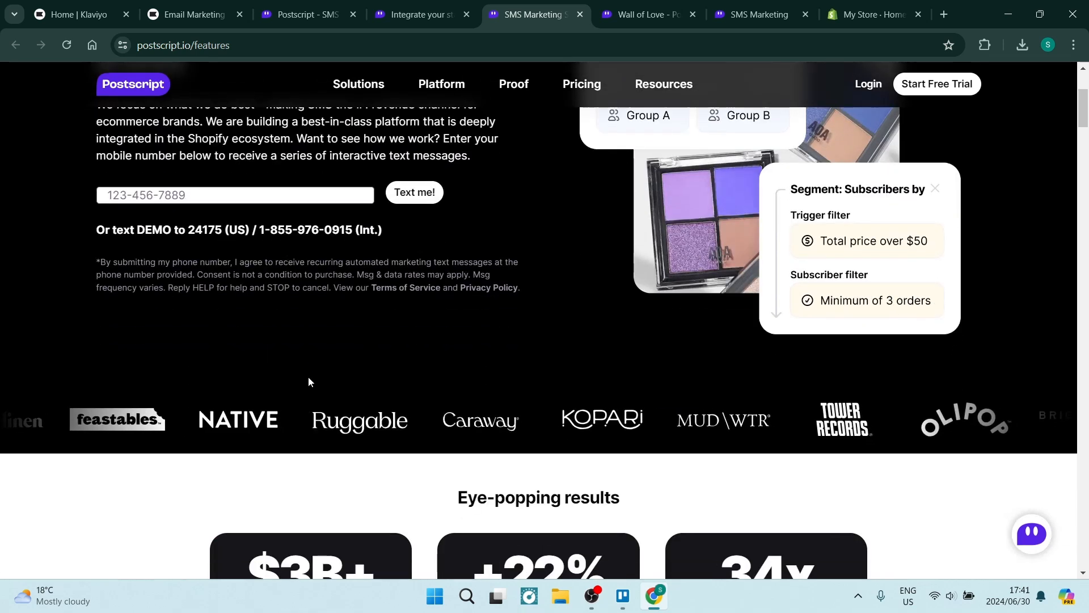
scroll("down", 3)
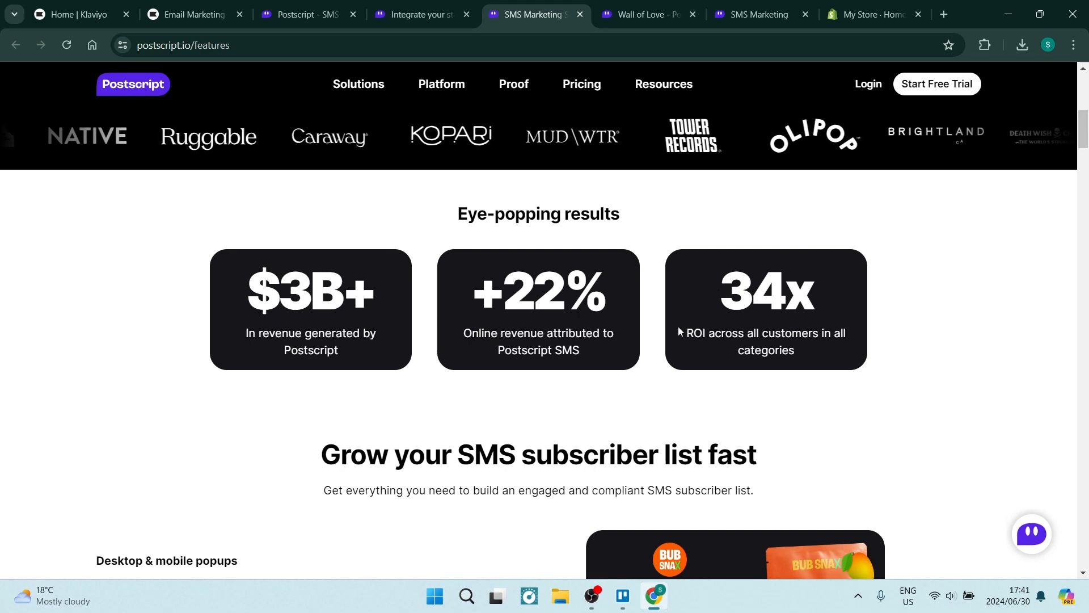
scroll("down", 3)
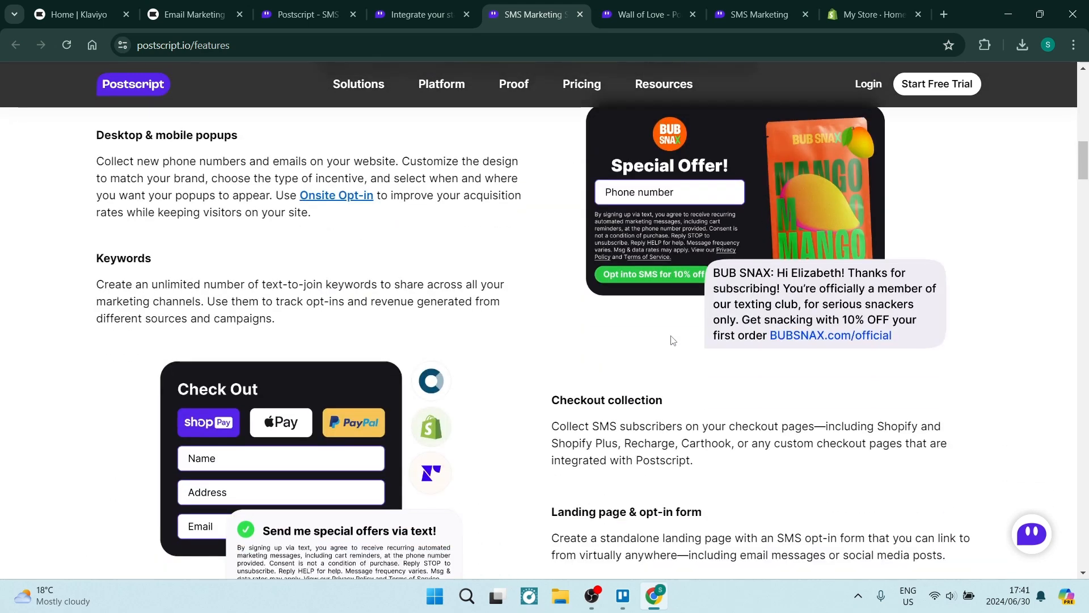
scroll("up", 3)
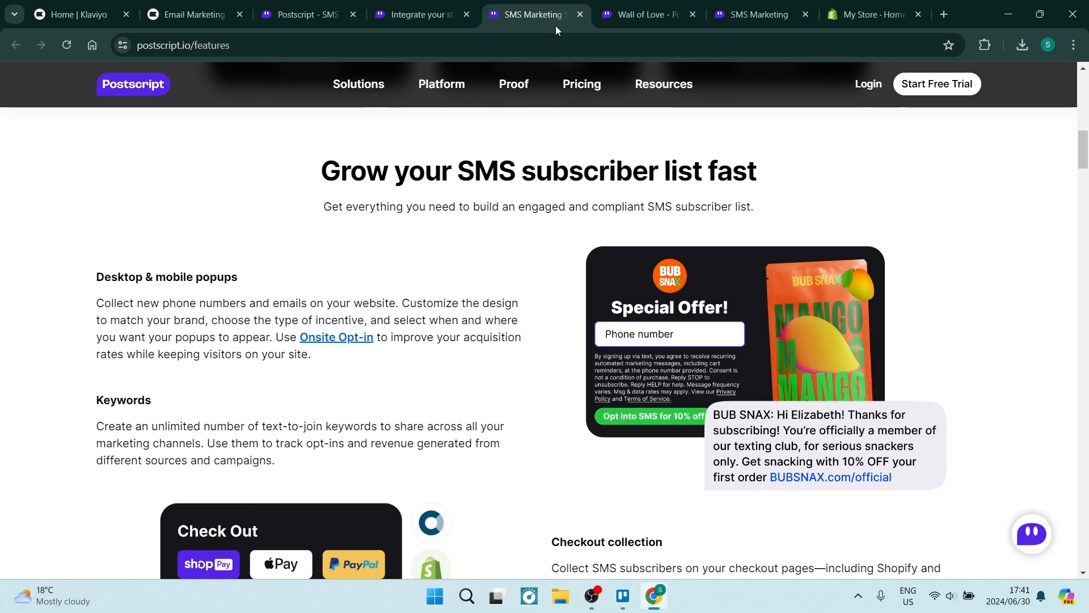
left_click(646, 14)
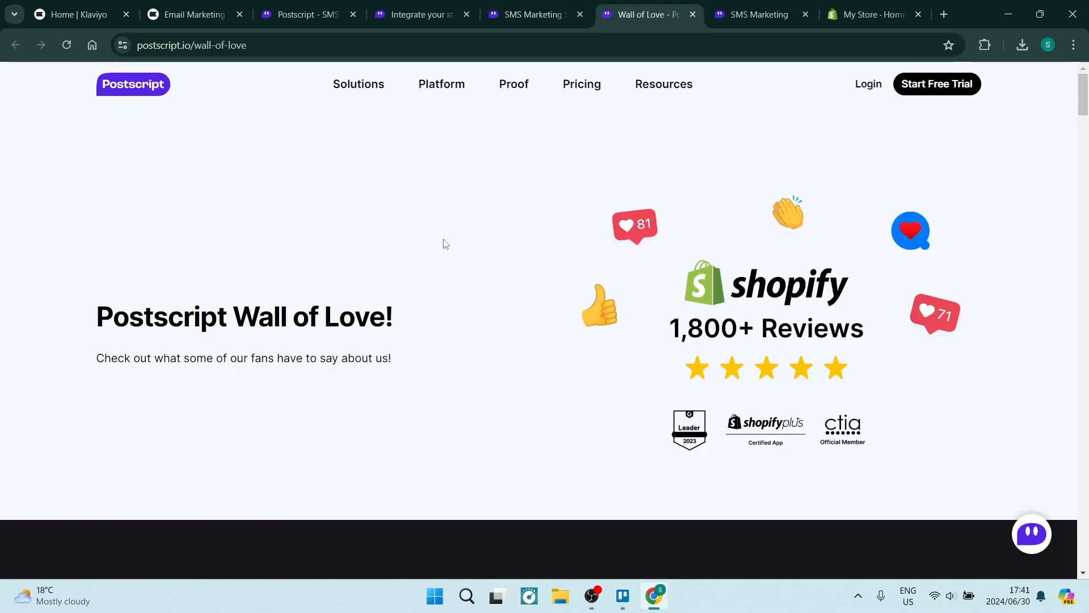
mouse_move(330, 222)
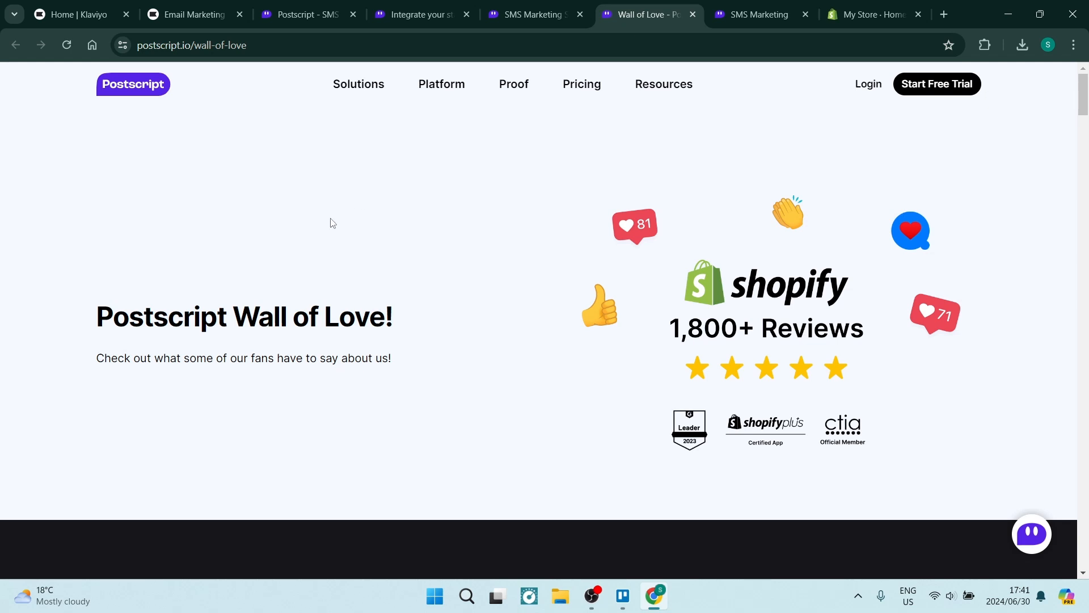
mouse_move(458, 213)
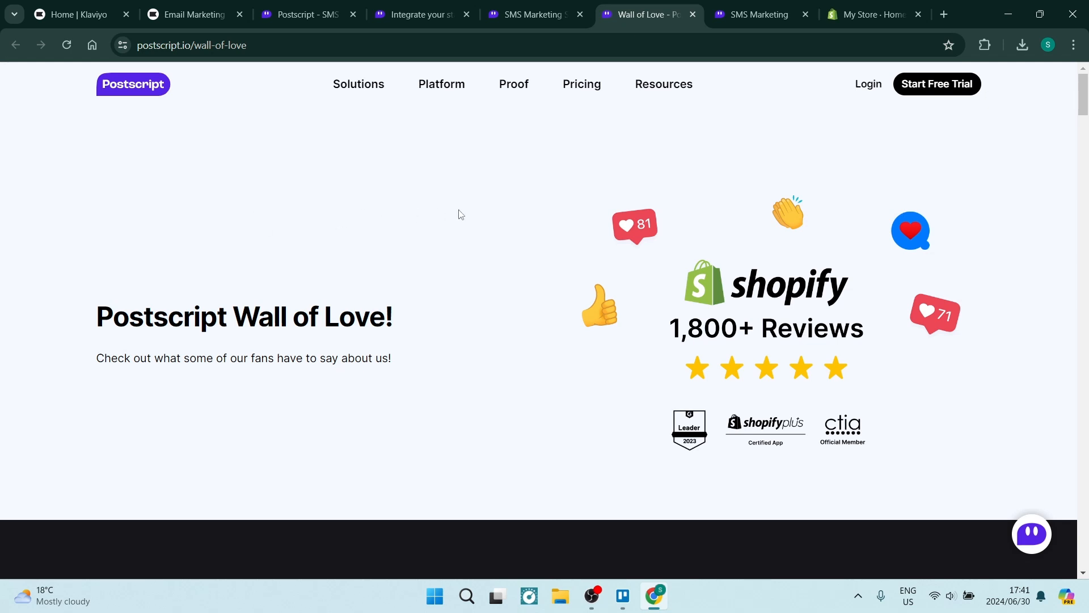
Browse the Wall of Love testimonials, then switch to the SMS Marketing page
scroll("down", 3)
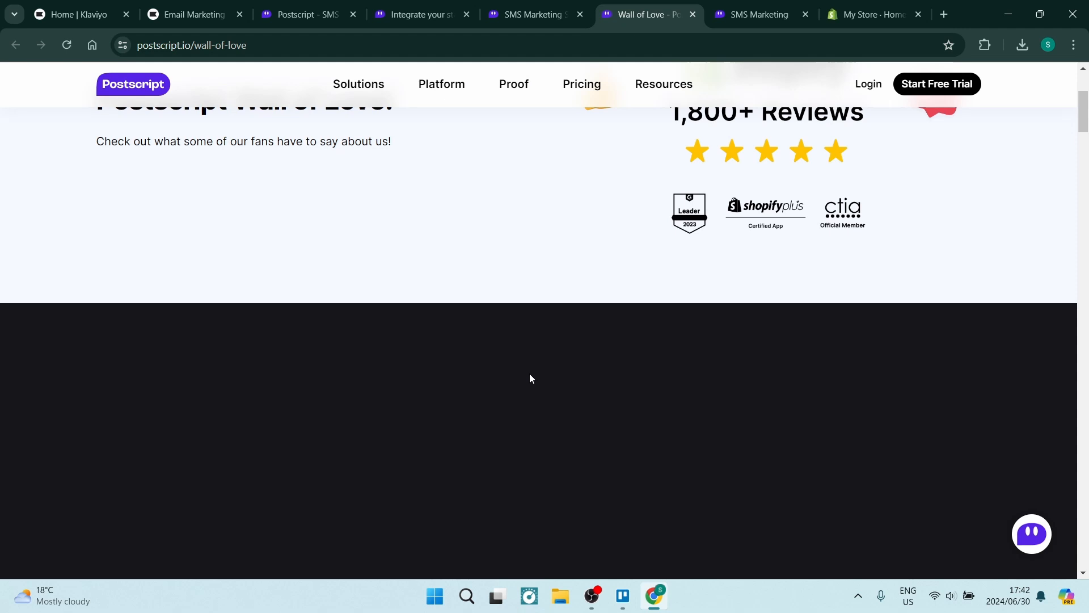
scroll("down", 3)
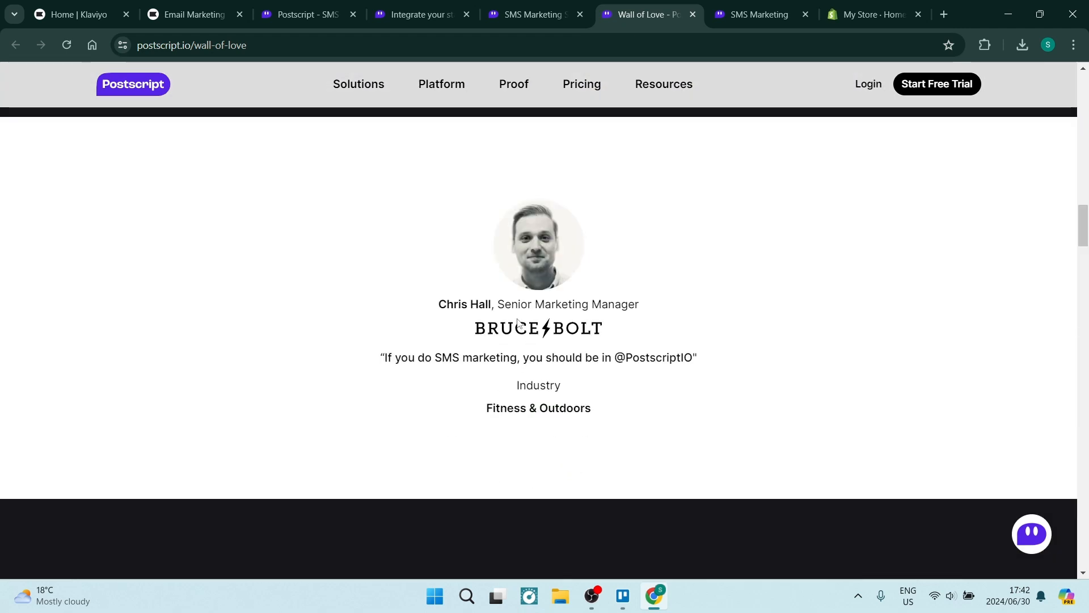
scroll("up", 3)
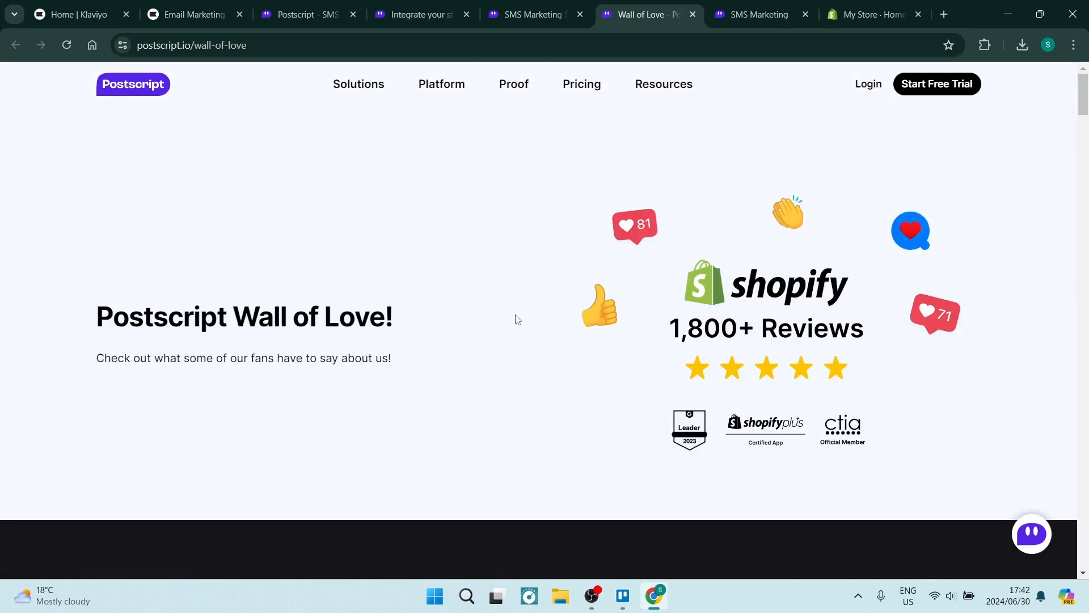
scroll("down", 3)
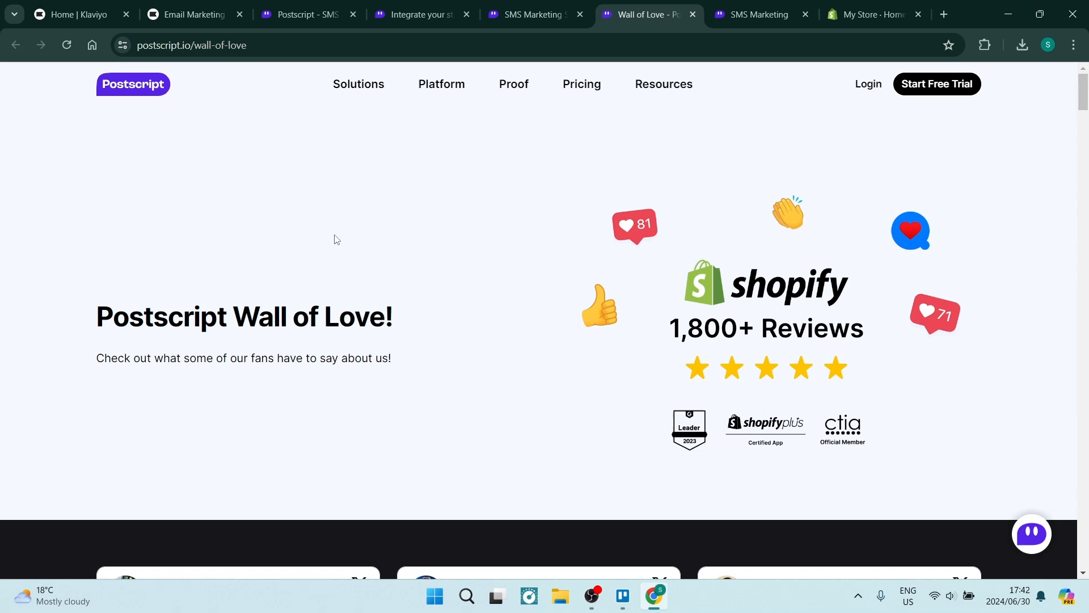
mouse_move(354, 263)
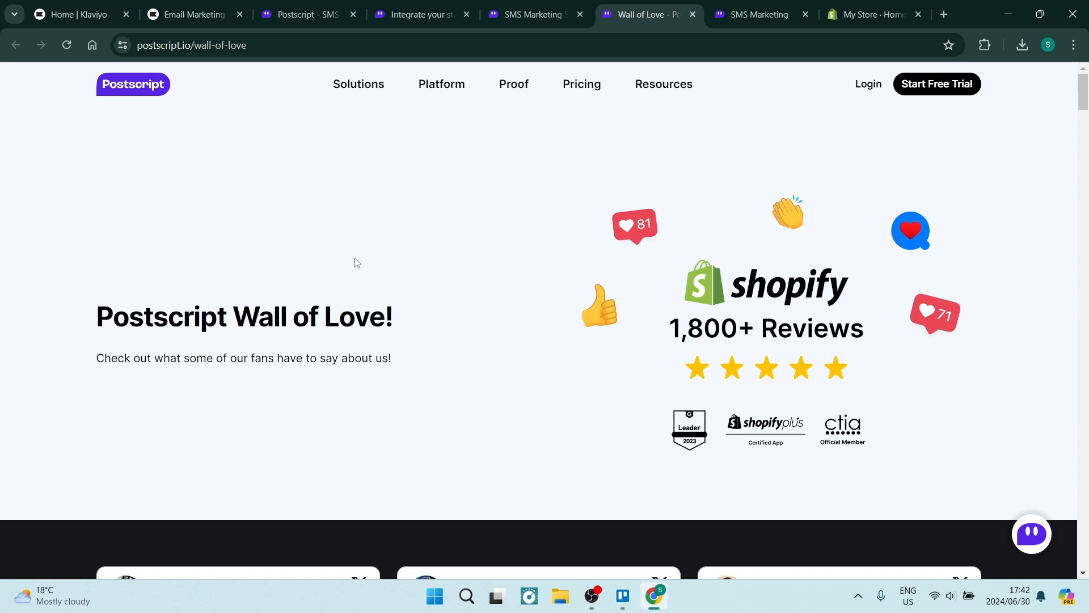
mouse_move(375, 239)
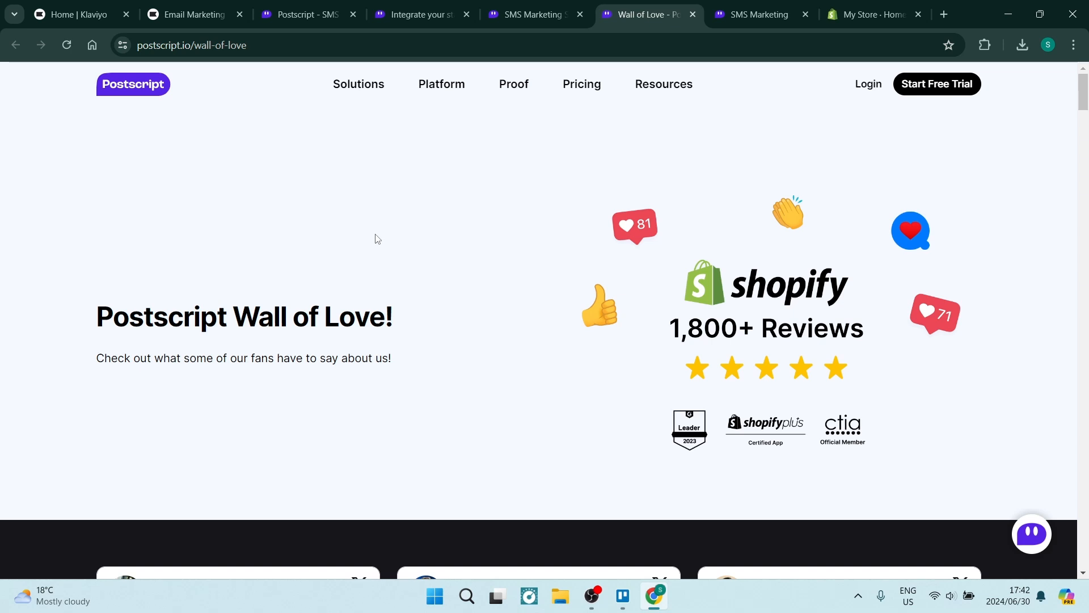
mouse_move(371, 272)
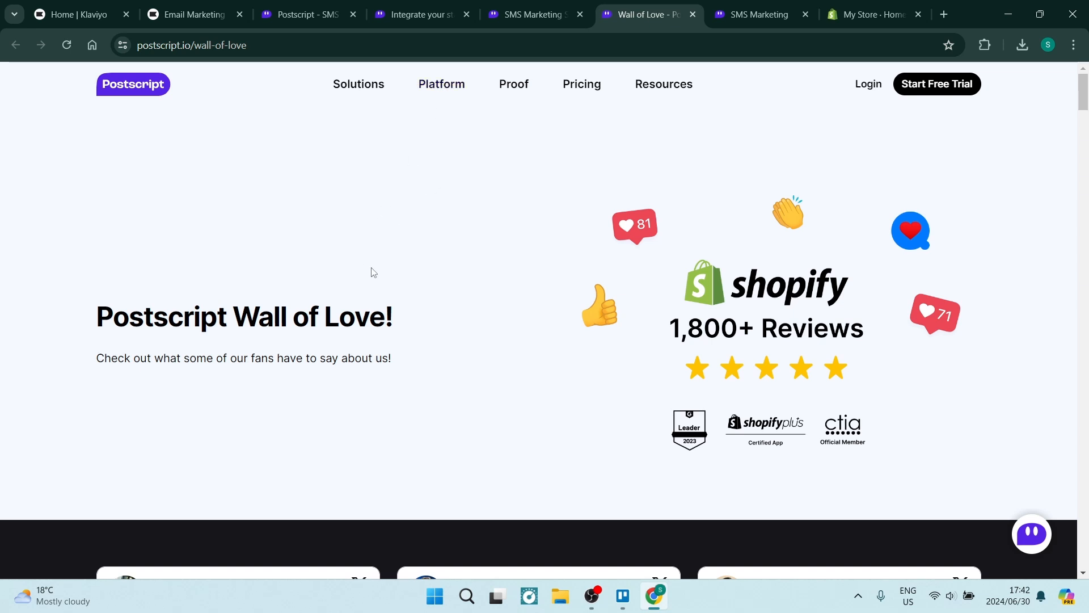
mouse_move(750, 115)
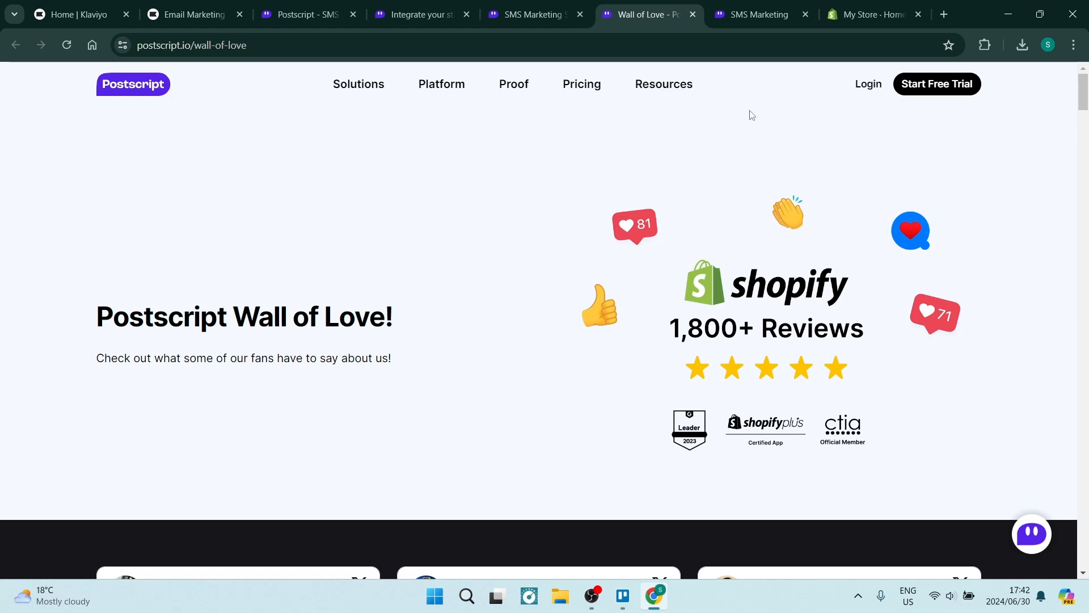
left_click(753, 13)
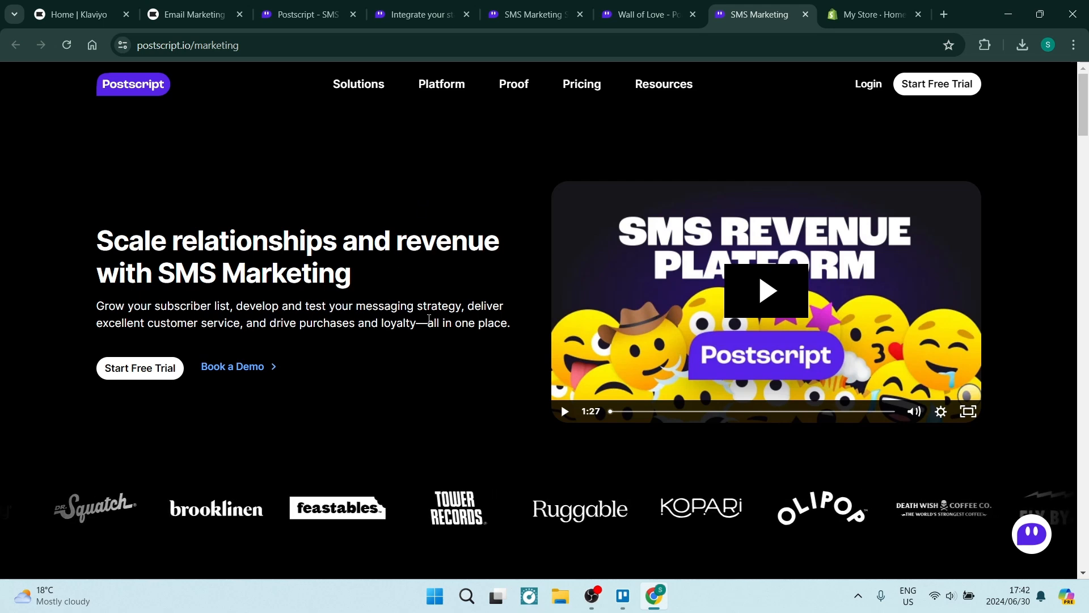
Browse the SMS Marketing page's results and how-it-works sections, then return to the Klaviyo dashboard
scroll("down", 3)
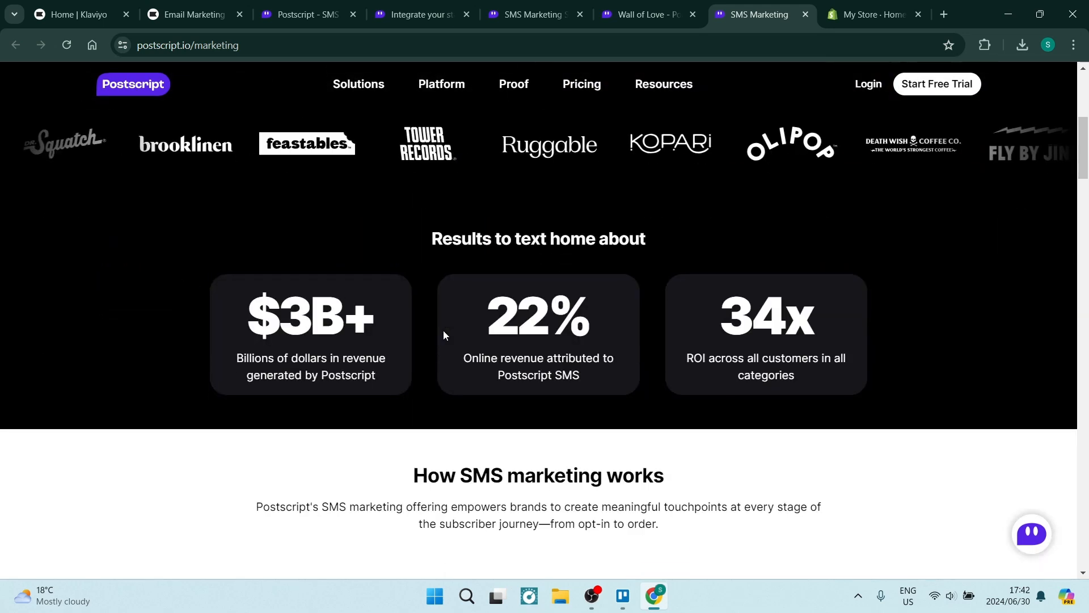
scroll("down", 3)
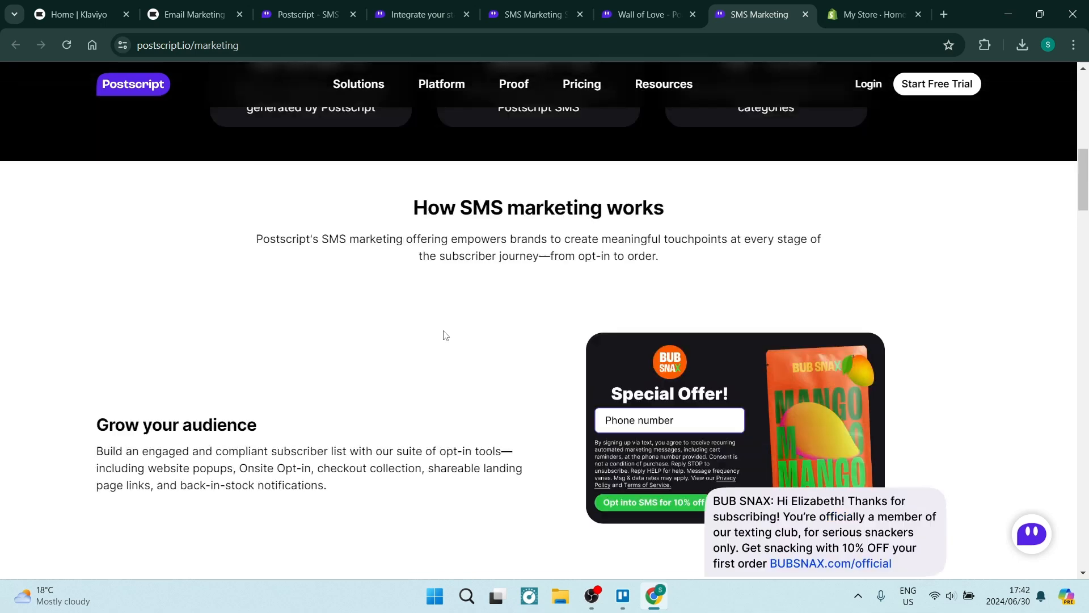
scroll("up", 3)
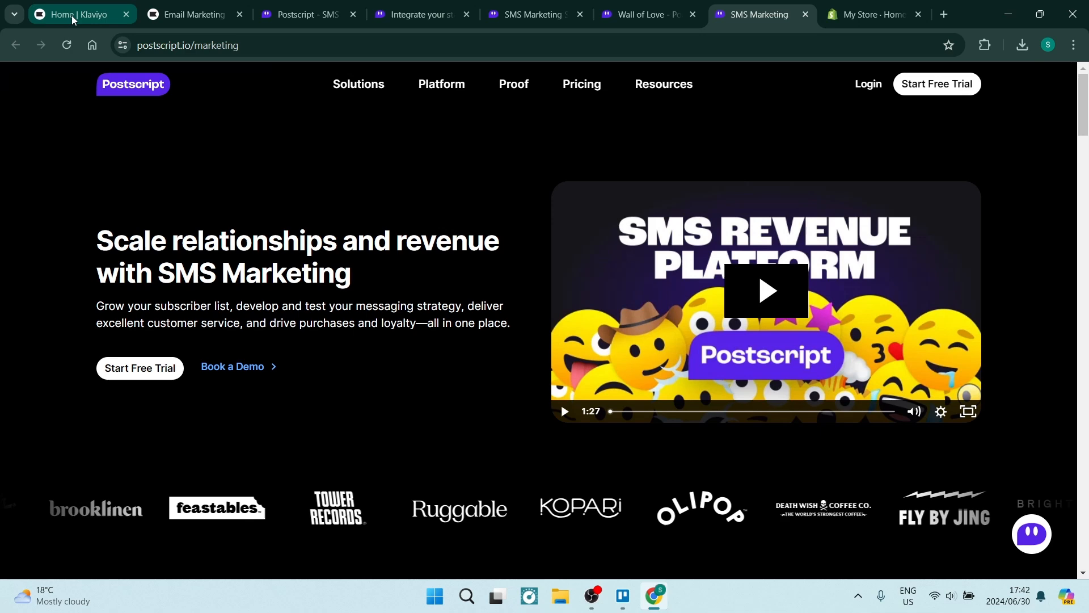
left_click(72, 14)
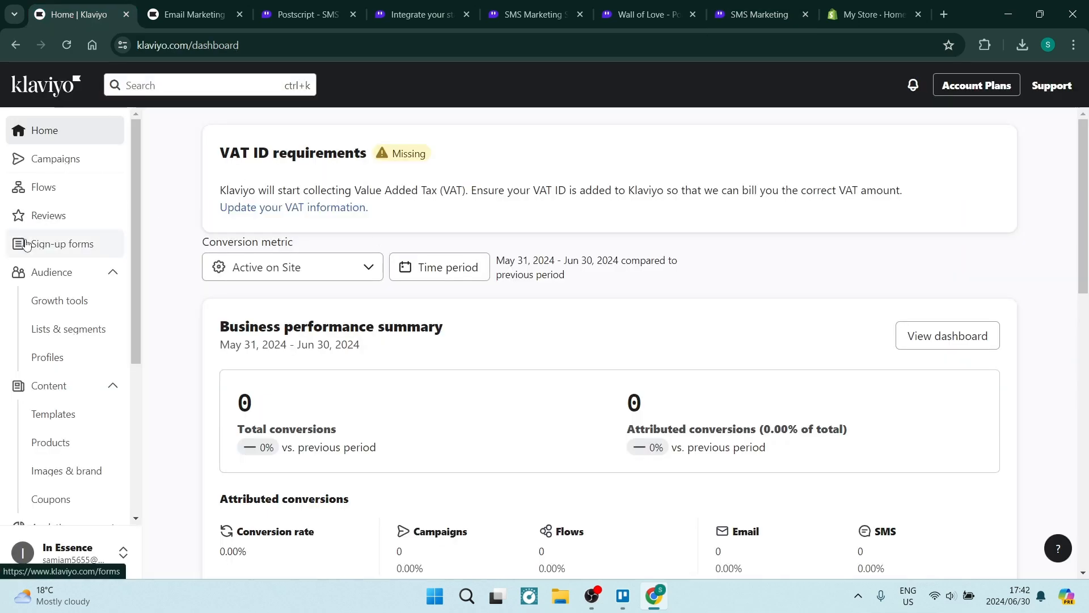
mouse_move(173, 175)
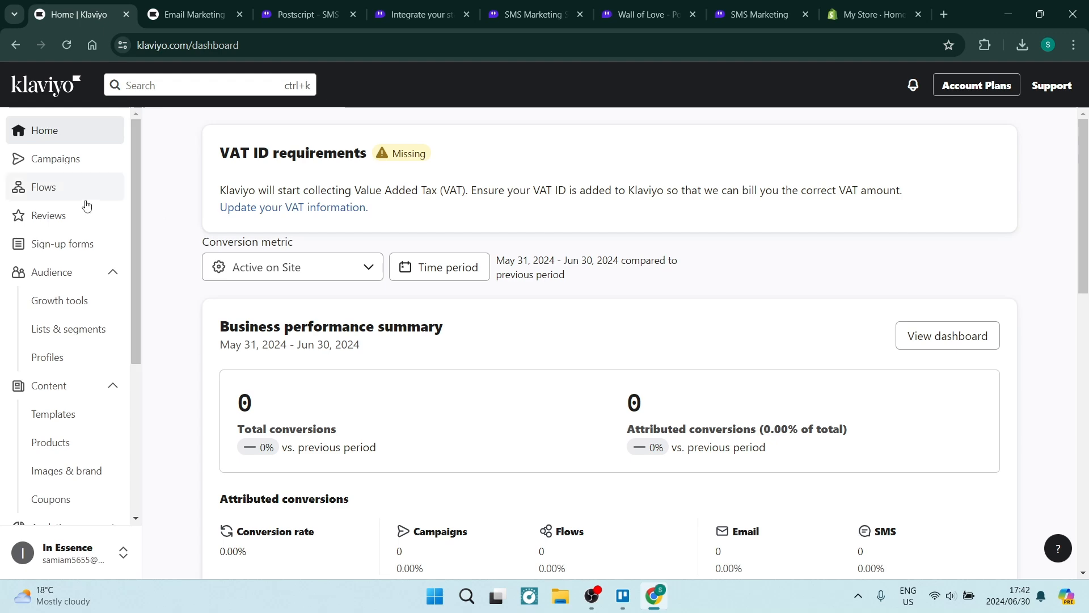
mouse_move(158, 185)
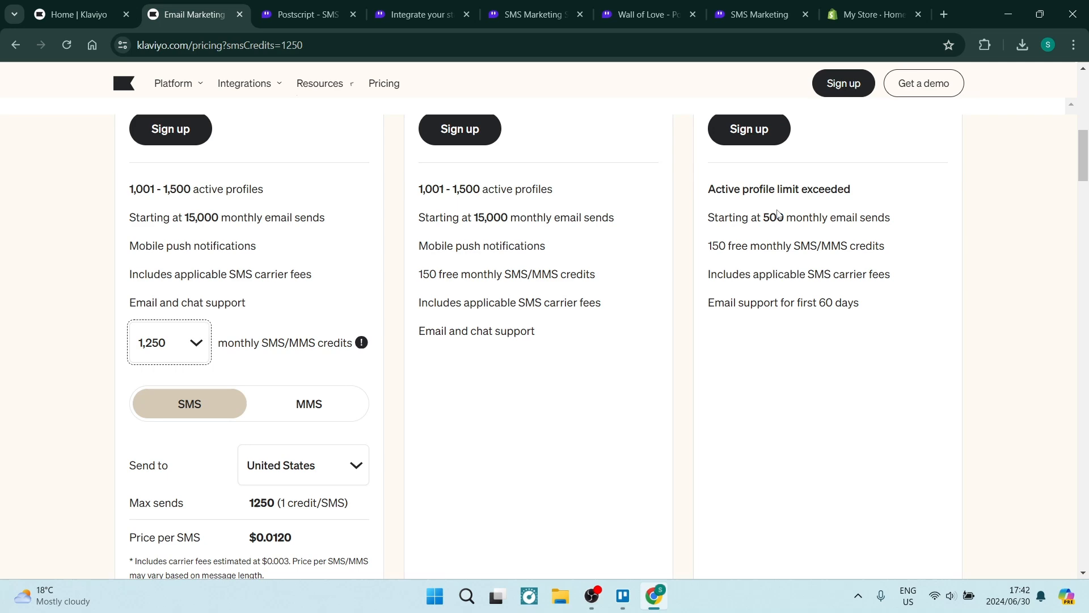
Glance at Klaviyo's $60 Email and SMS plan card, then switch back to the Postscript homepage
scroll("up", 3)
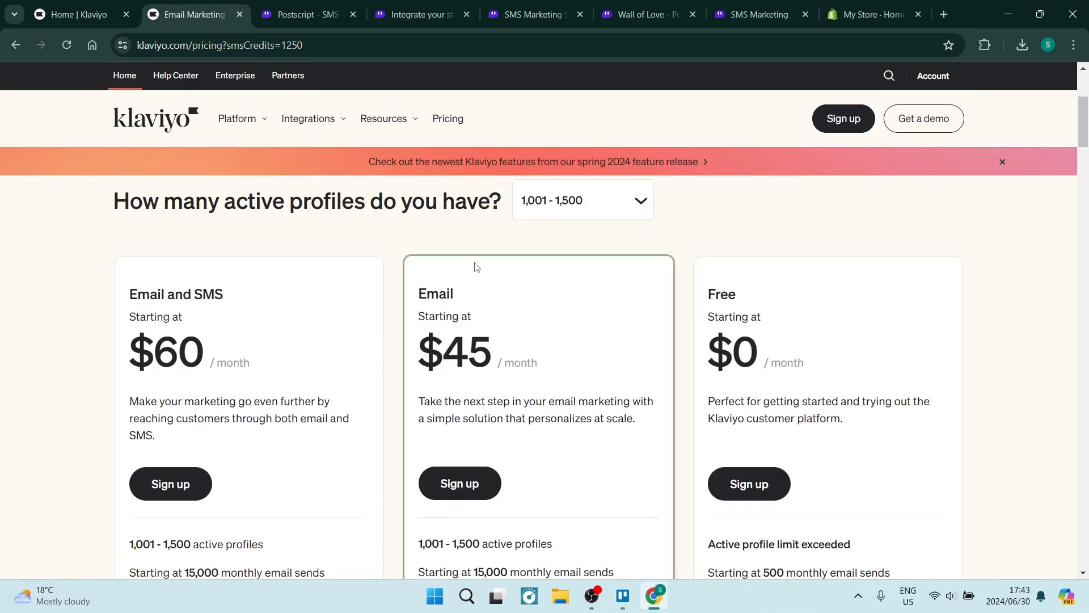
left_click(298, 14)
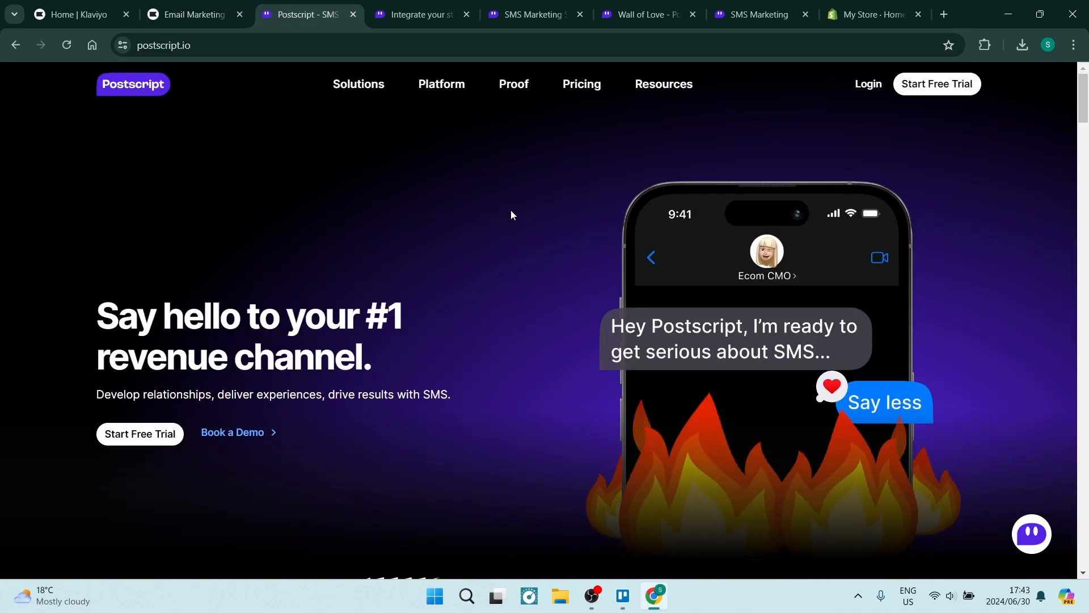
mouse_move(544, 250)
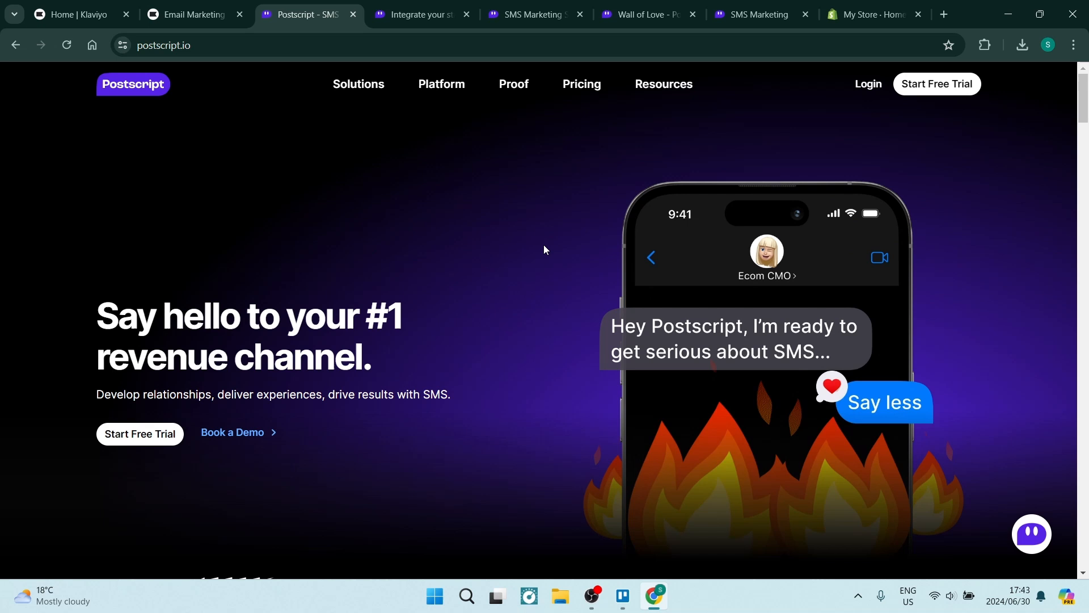
mouse_move(514, 226)
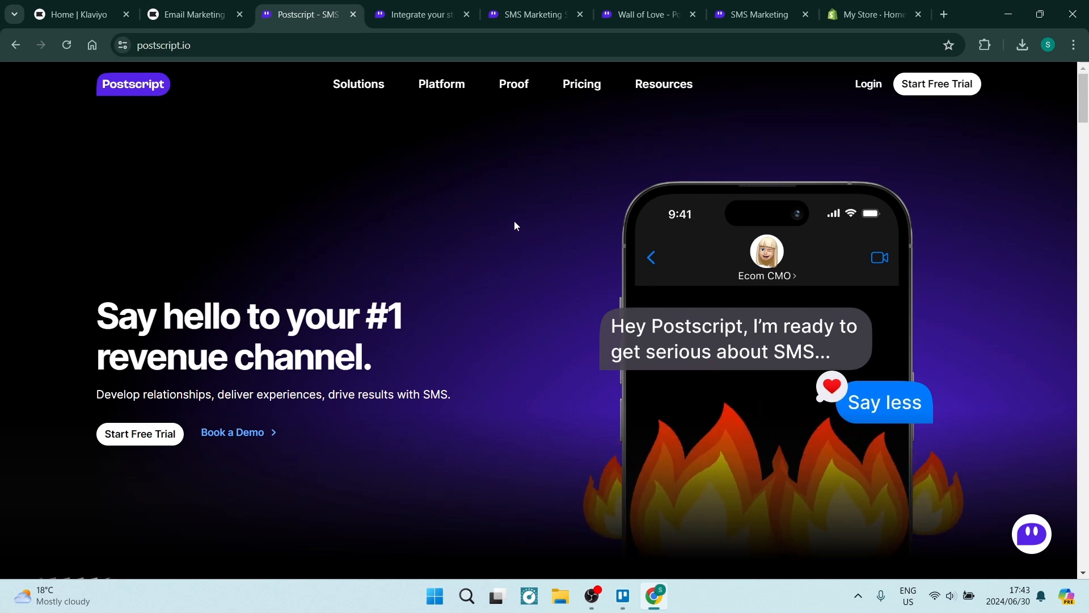
mouse_move(523, 251)
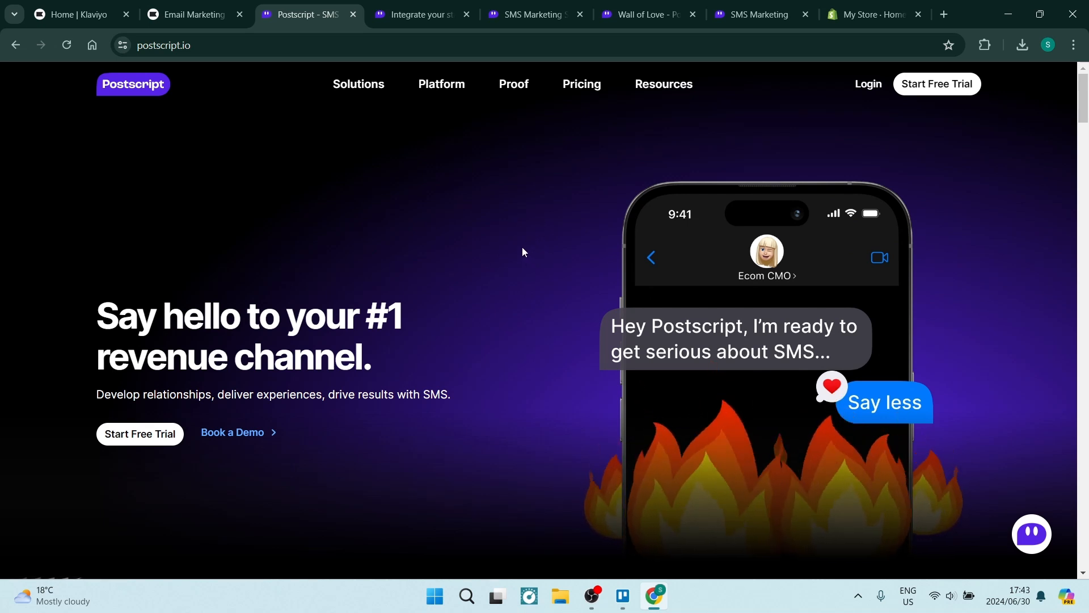
mouse_move(511, 232)
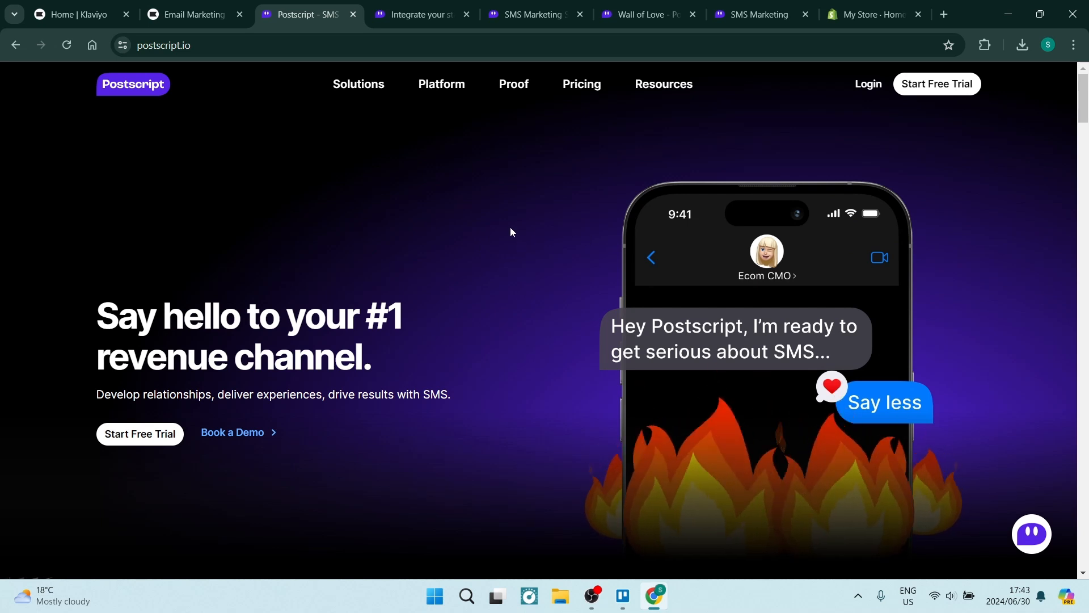
mouse_move(516, 242)
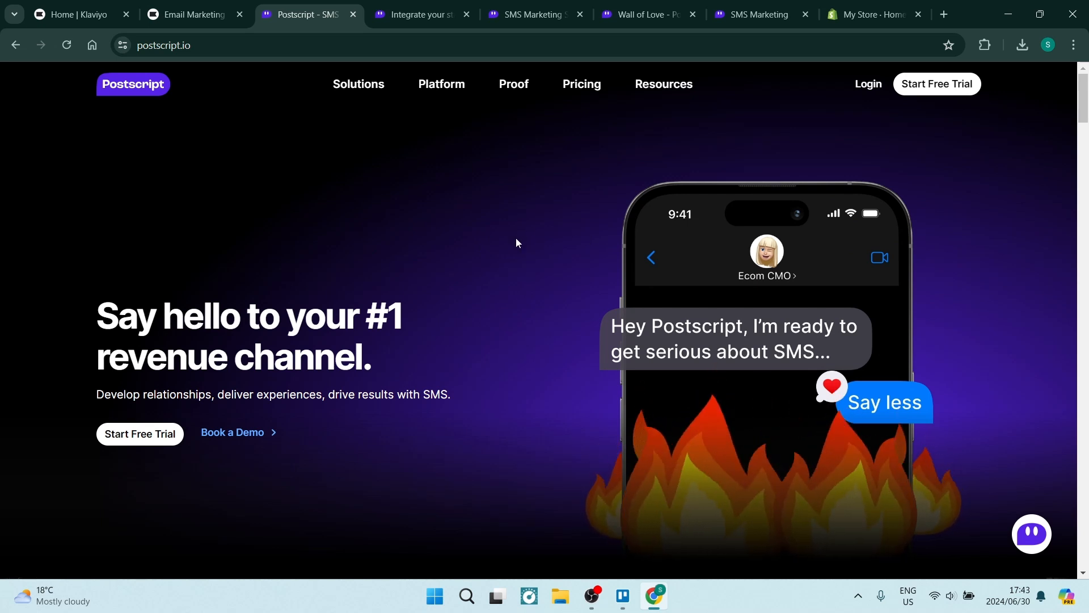